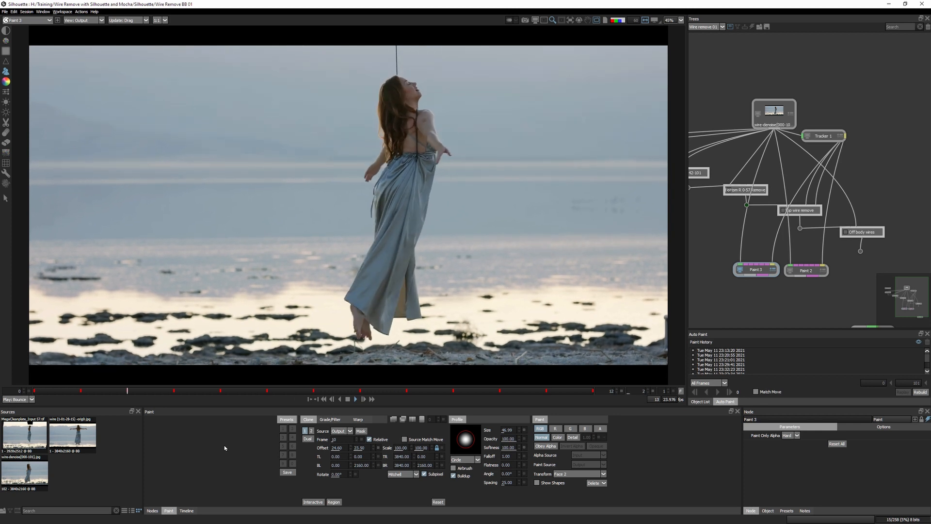
Step: Zoom into the face and toggle between the Paint 3 and Paint 2 results
{"action": "left_click", "coordinate": [407, 389]}
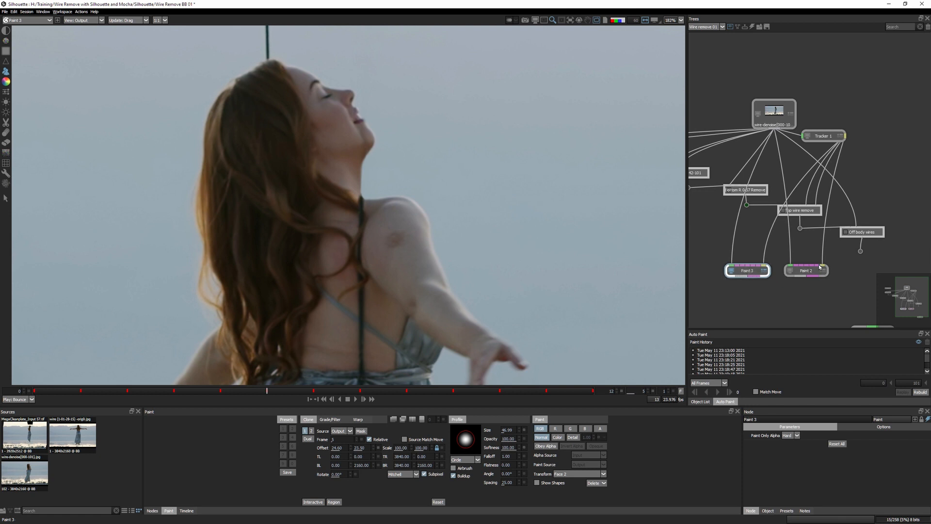
{"action": "left_click", "coordinate": [805, 270]}
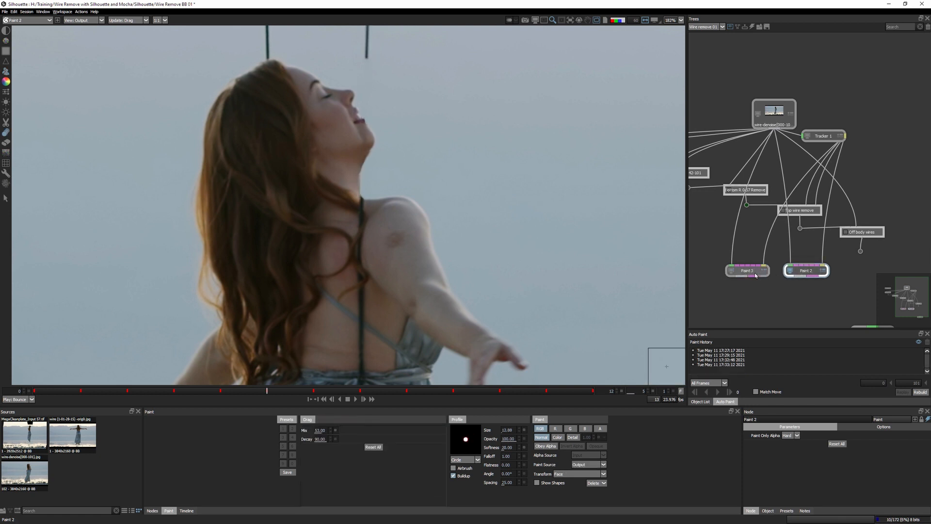
{"action": "left_click", "coordinate": [746, 270]}
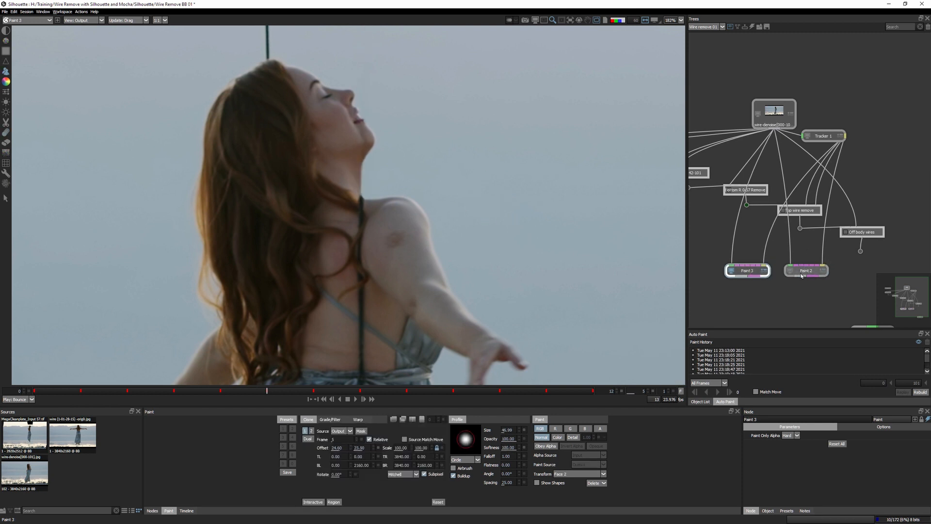
{"action": "left_click", "coordinate": [805, 270]}
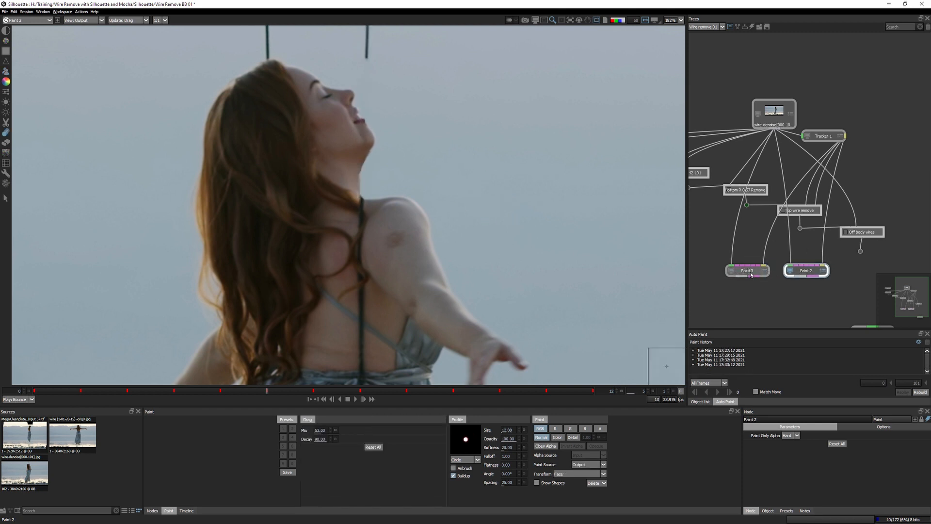
{"action": "left_click", "coordinate": [747, 270]}
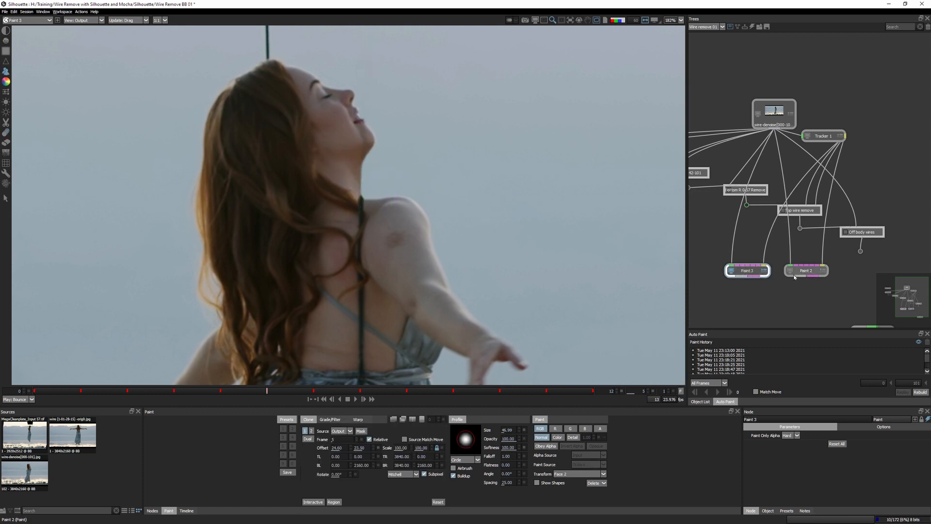
{"action": "left_click", "coordinate": [747, 270]}
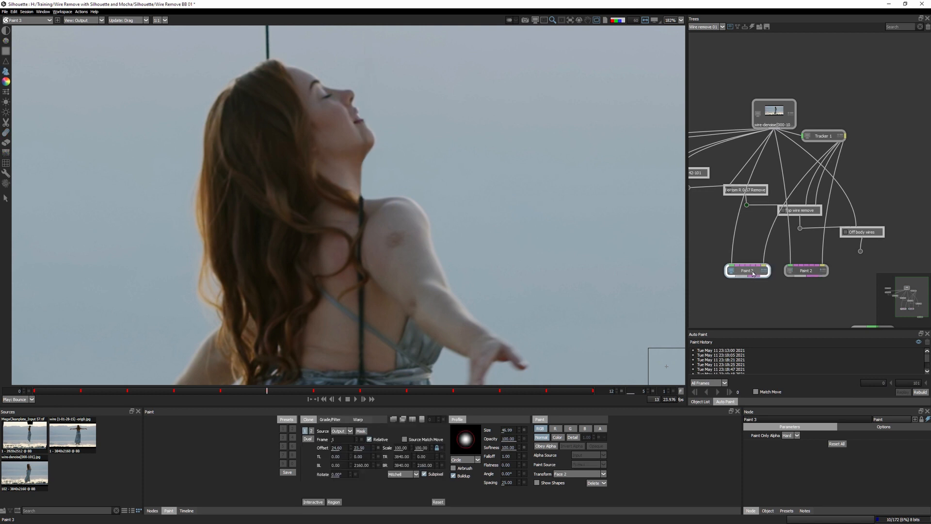
Step: Compare the Paint 3 and Paint 2 cleanups again on later frames
{"action": "left_click", "coordinate": [806, 270]}
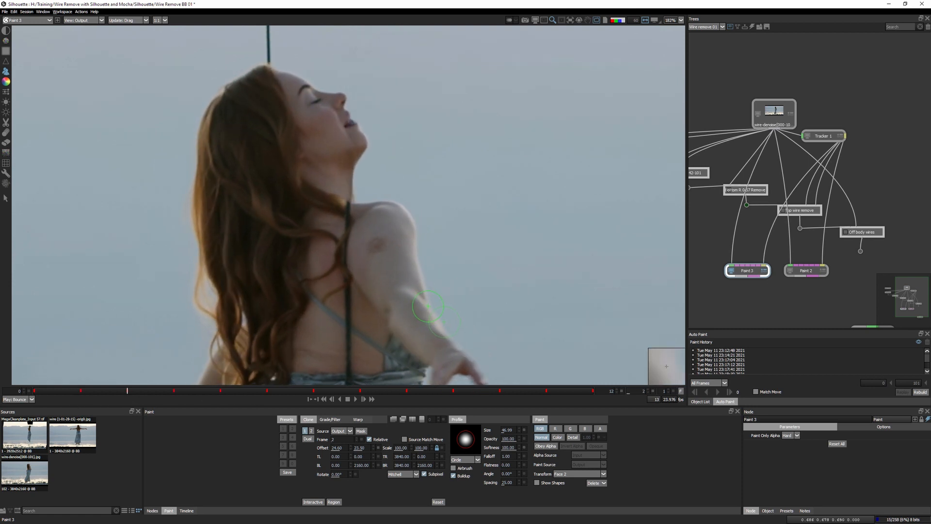
{"action": "mouse_move", "coordinate": [359, 169]}
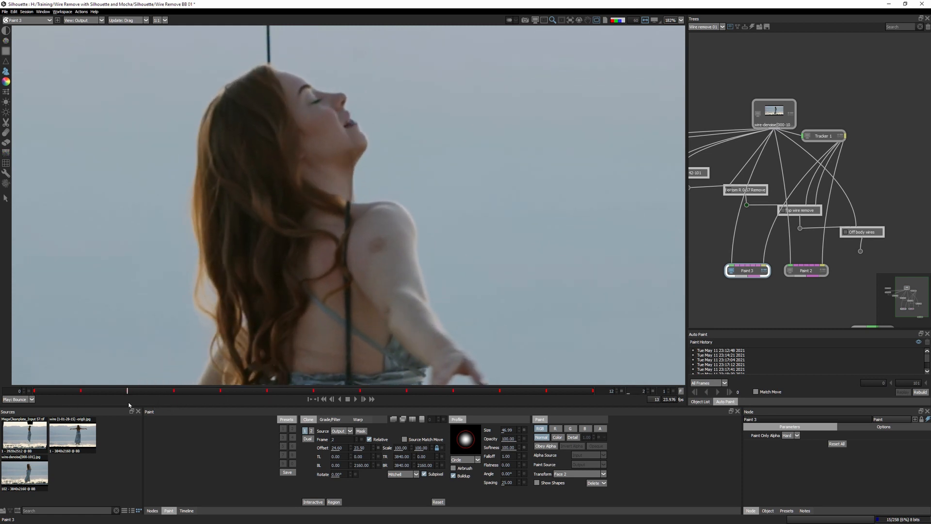
{"action": "left_click", "coordinate": [173, 390]}
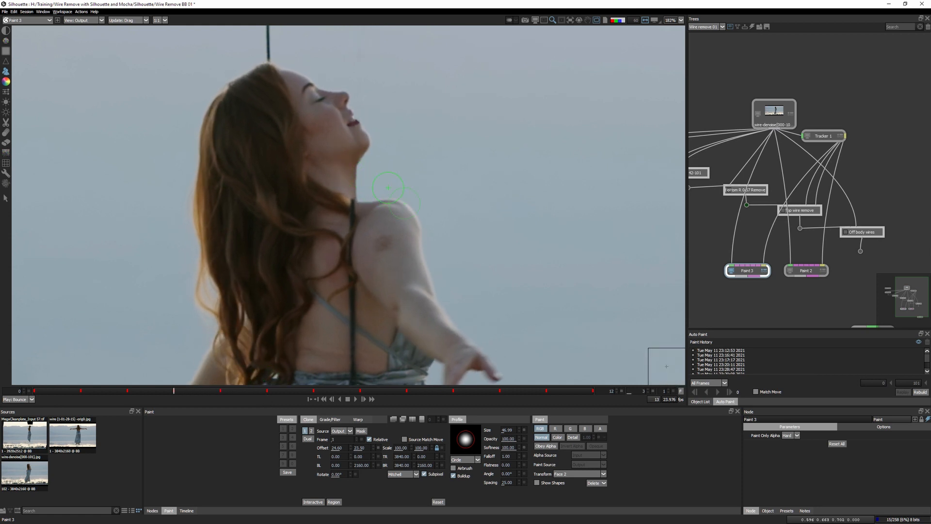
{"action": "left_click", "coordinate": [806, 270]}
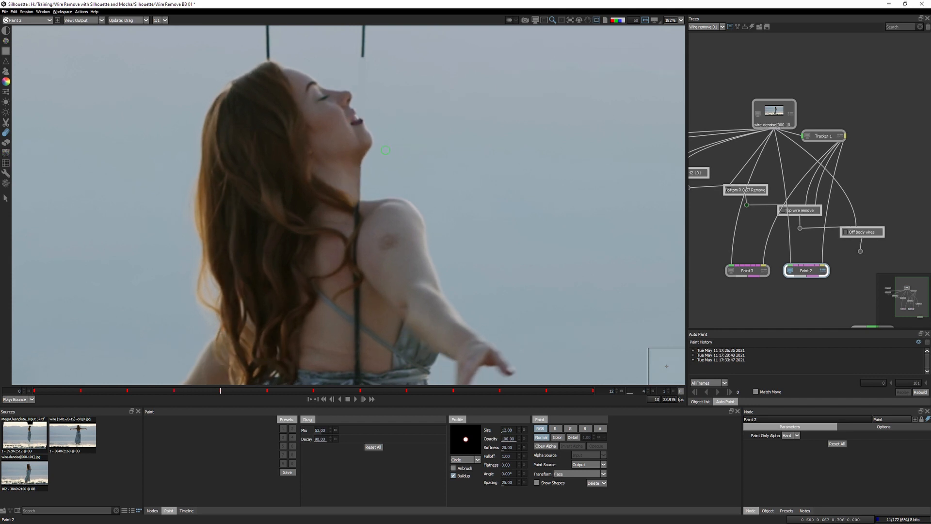
{"action": "mouse_move", "coordinate": [360, 146]}
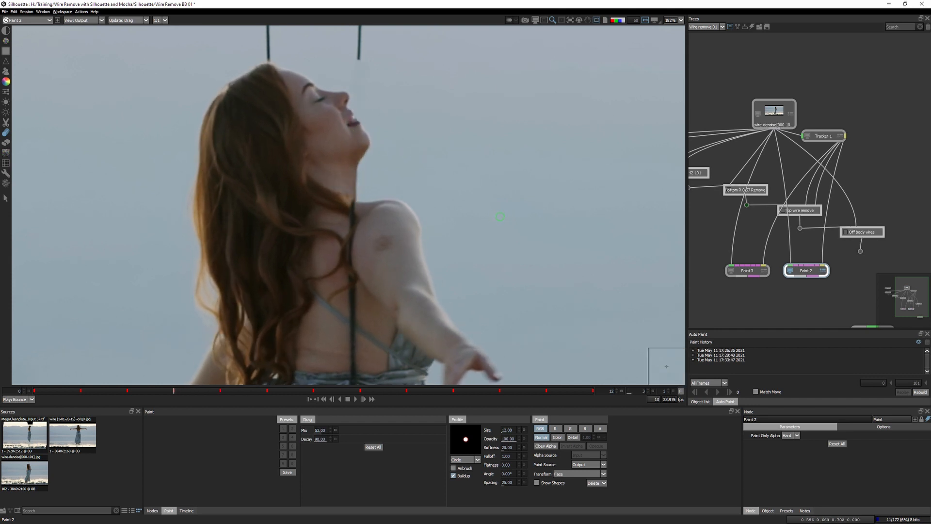
{"action": "left_click", "coordinate": [746, 270]}
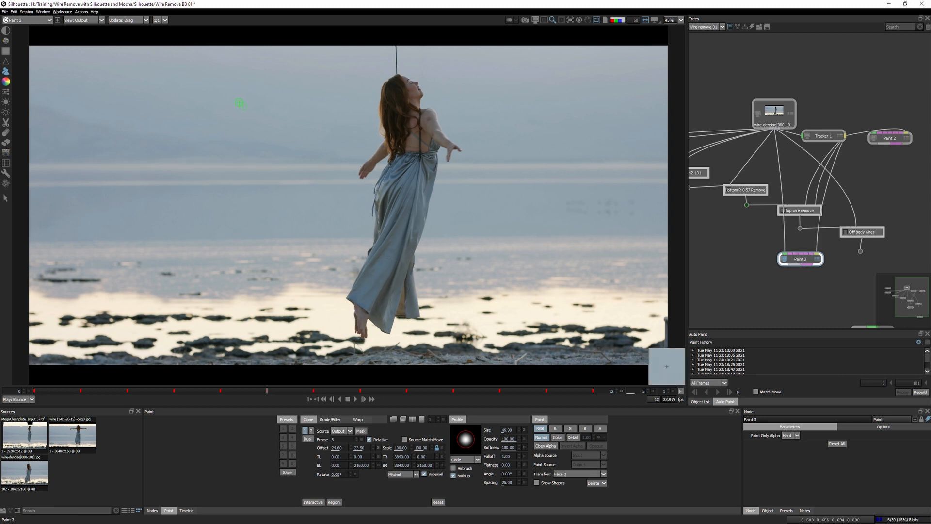
Step: Show Paint 3's strokes in View: Paint, try Soft paint-only alpha, then restore Hard
{"action": "left_click", "coordinate": [83, 19]}
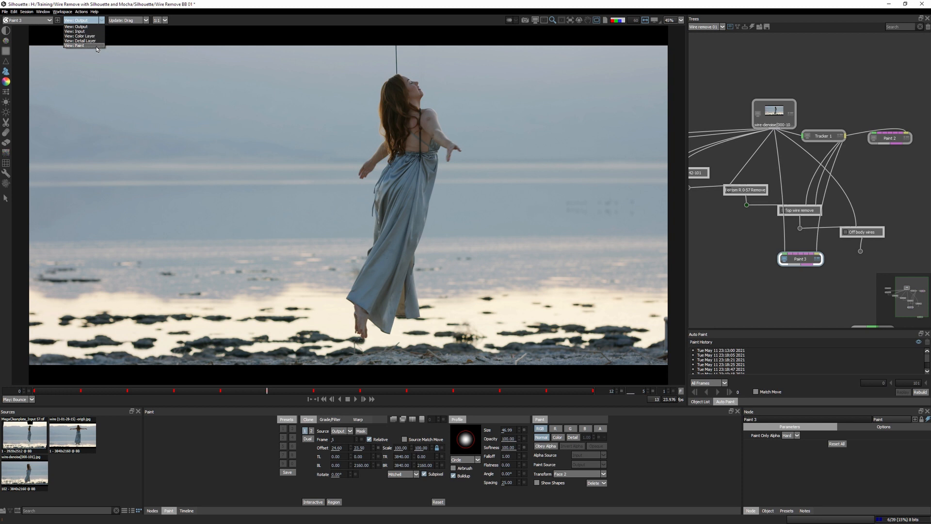
{"action": "left_click", "coordinate": [76, 45]}
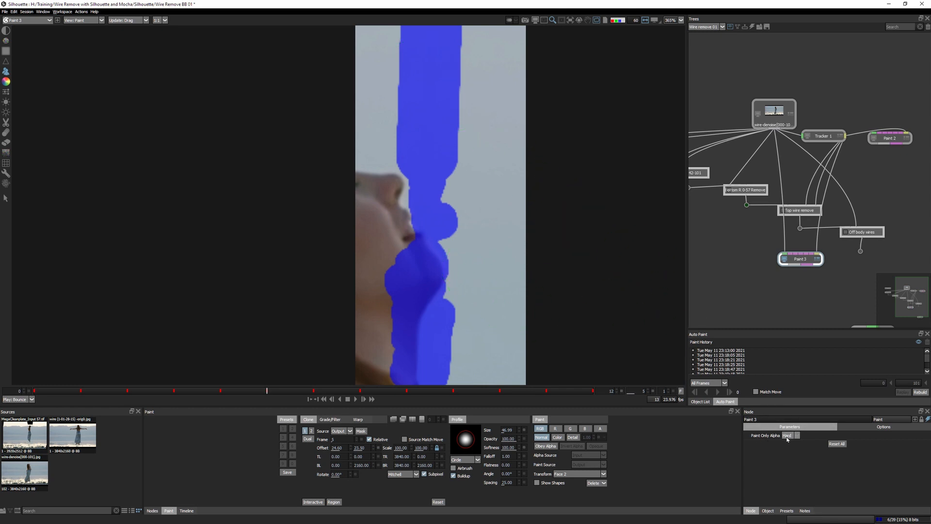
{"action": "left_click", "coordinate": [789, 435]}
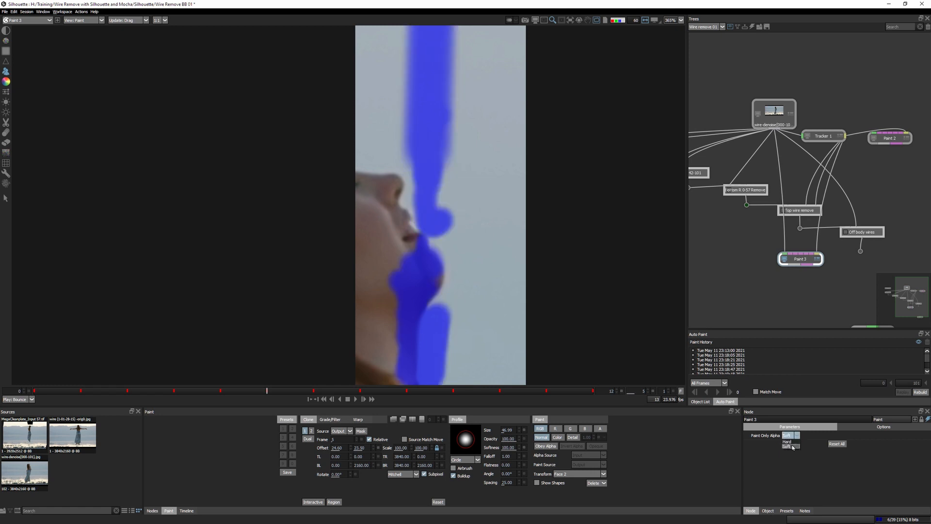
{"action": "left_click", "coordinate": [786, 434]}
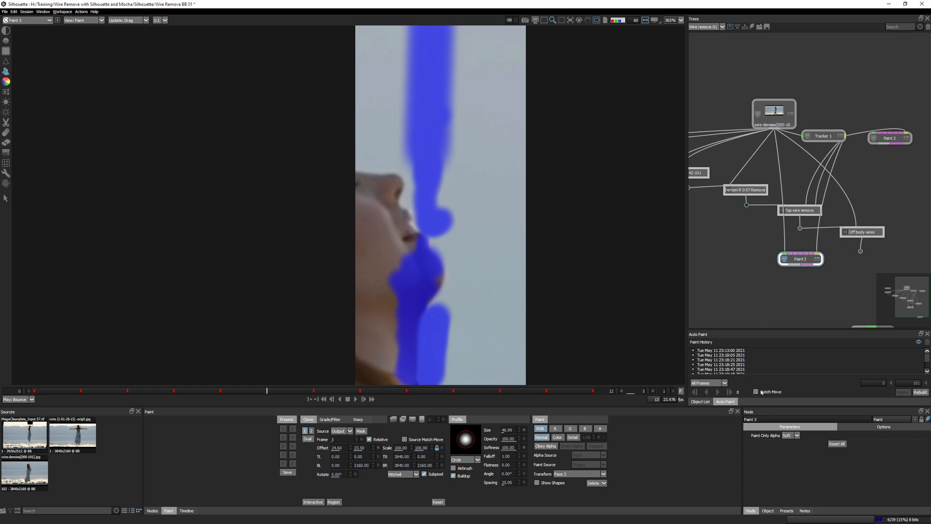
{"action": "left_click", "coordinate": [790, 435]}
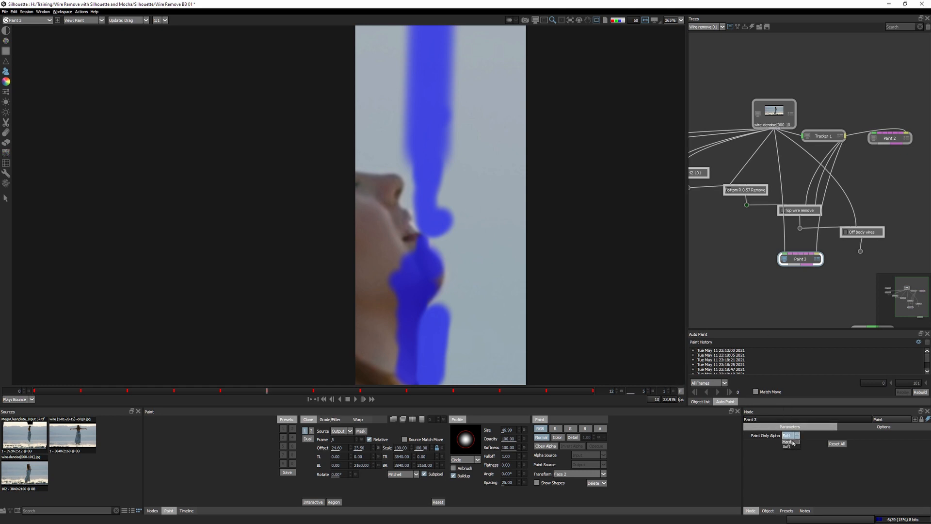
{"action": "left_click", "coordinate": [786, 441]}
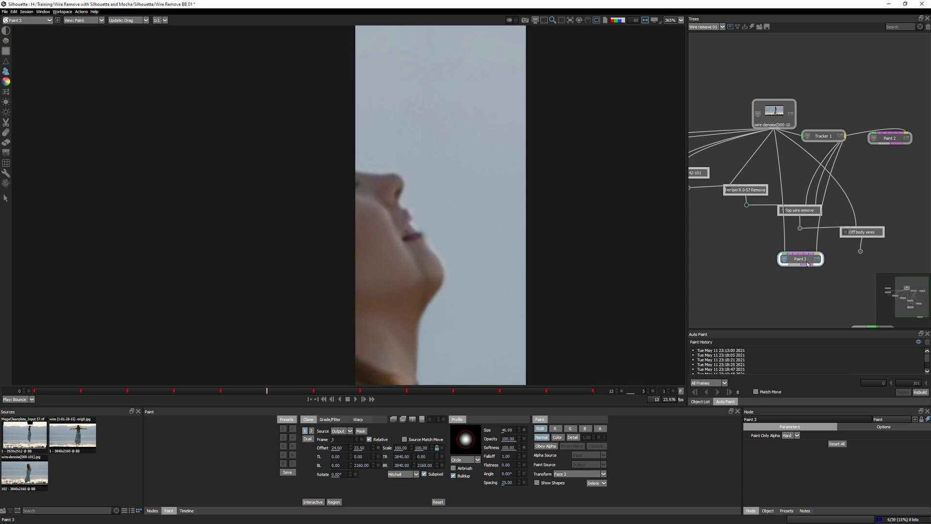
Step: Add Composite 4 from the node library, view it, and recheck Paint 3's paint-only alpha
{"action": "left_click", "coordinate": [152, 510]}
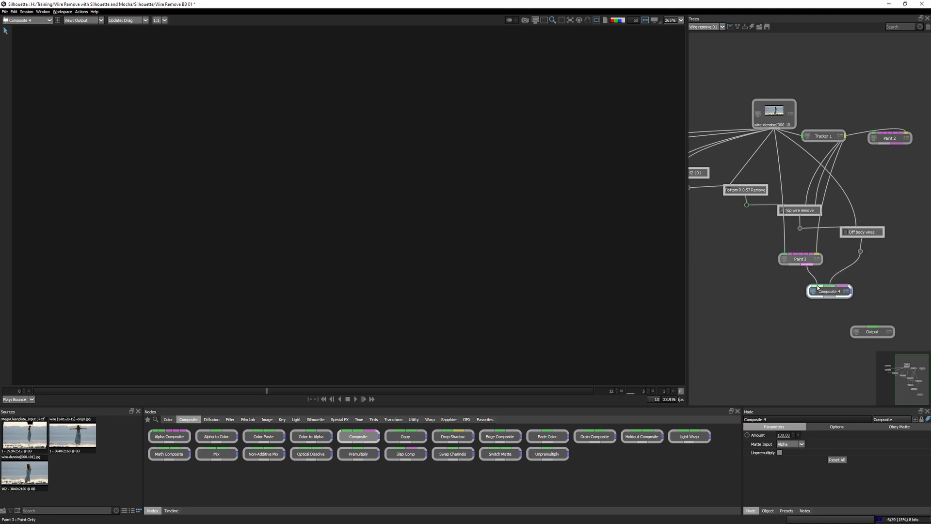
{"action": "left_click", "coordinate": [828, 291]}
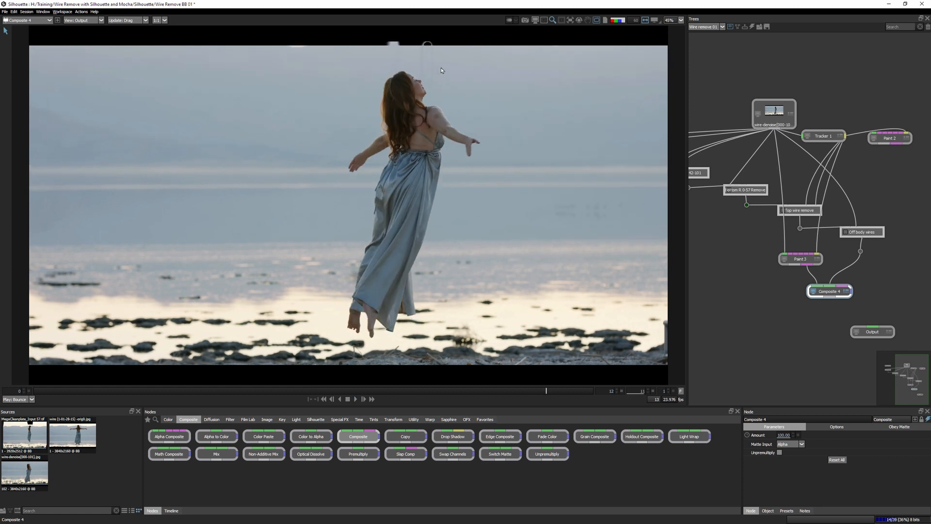
{"action": "mouse_move", "coordinate": [436, 107]}
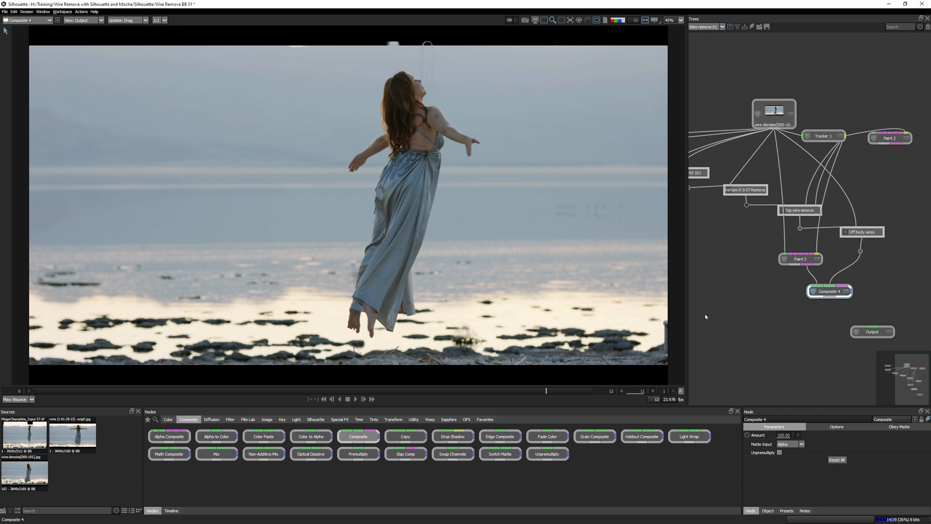
{"action": "left_click", "coordinate": [801, 259]}
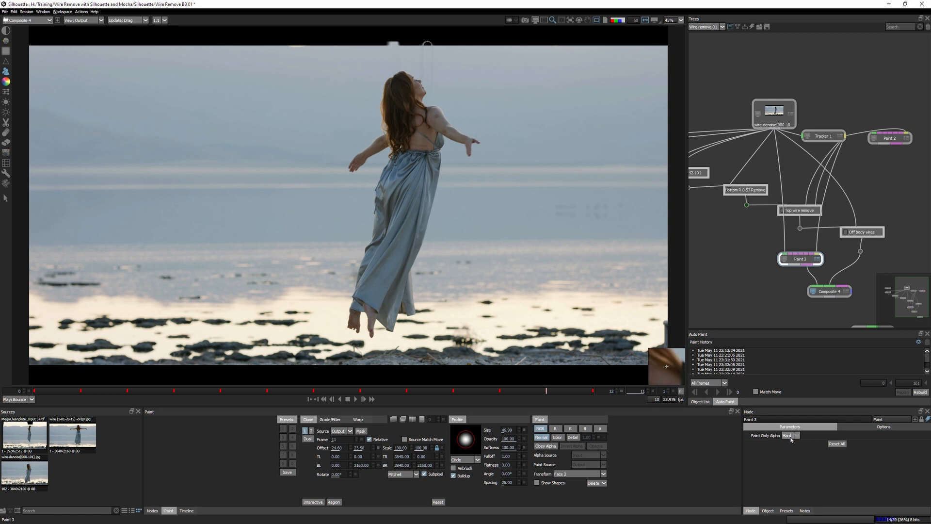
{"action": "left_click", "coordinate": [788, 436]}
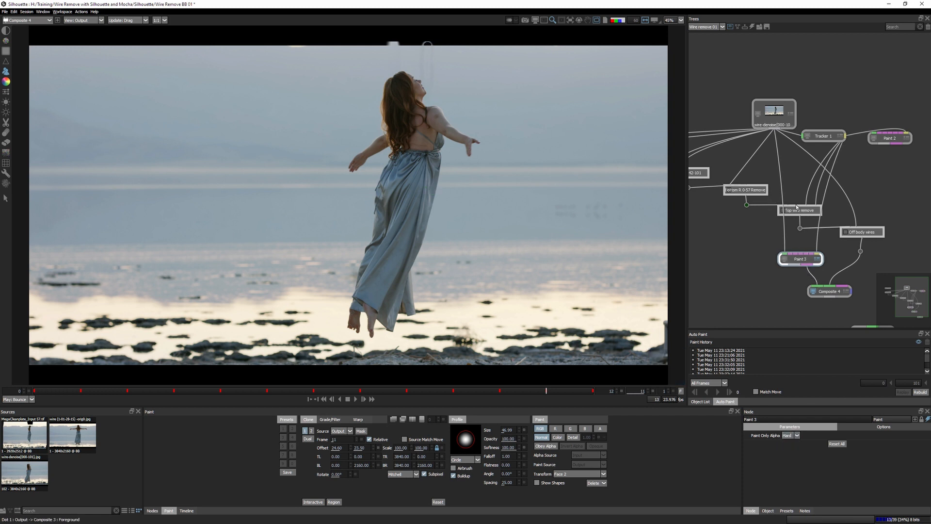
Step: Expand the tree, inspect and view Composite 4, then inspect Composite 1 in Top wire removes
{"action": "left_click", "coordinate": [799, 259]}
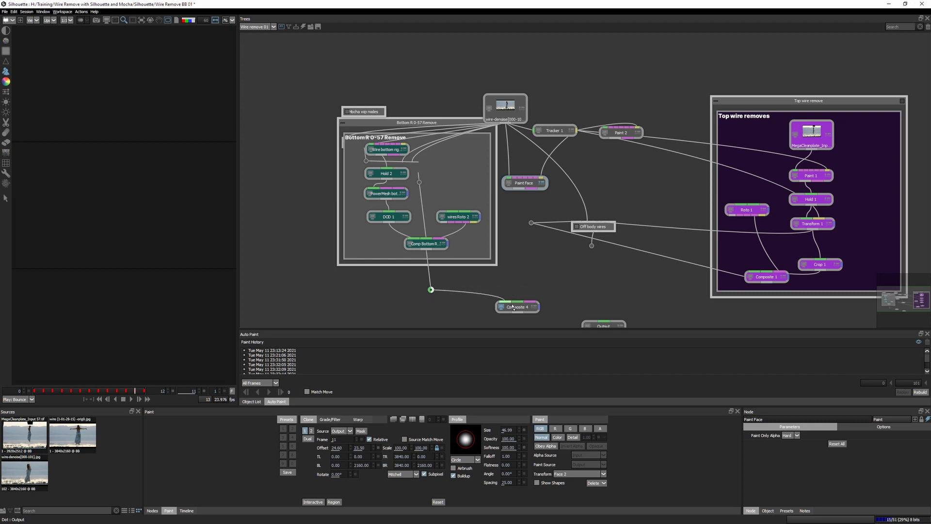
{"action": "left_click", "coordinate": [523, 182]}
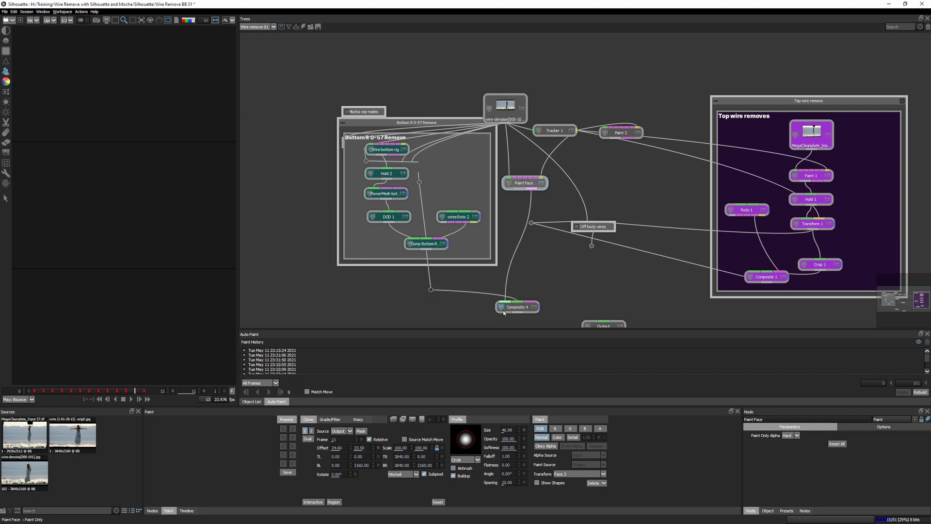
{"action": "left_click", "coordinate": [518, 306]}
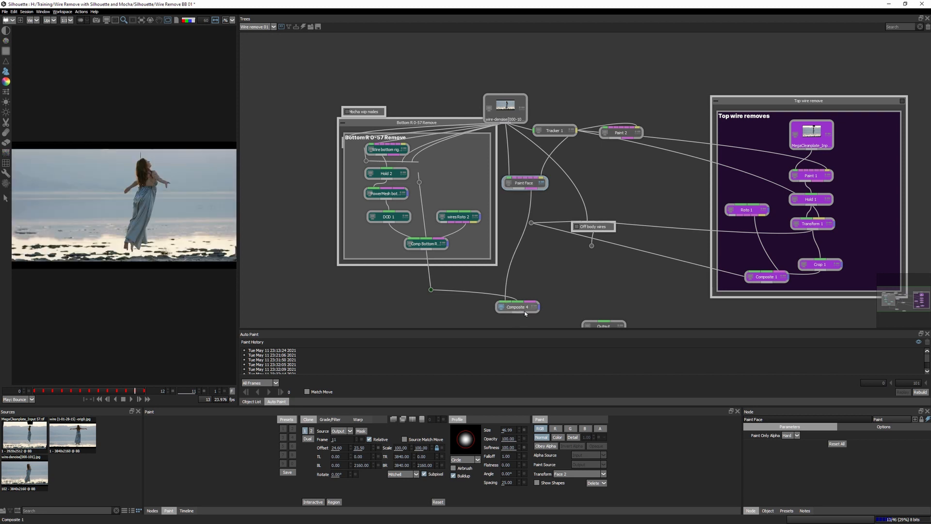
{"action": "left_click", "coordinate": [516, 306]}
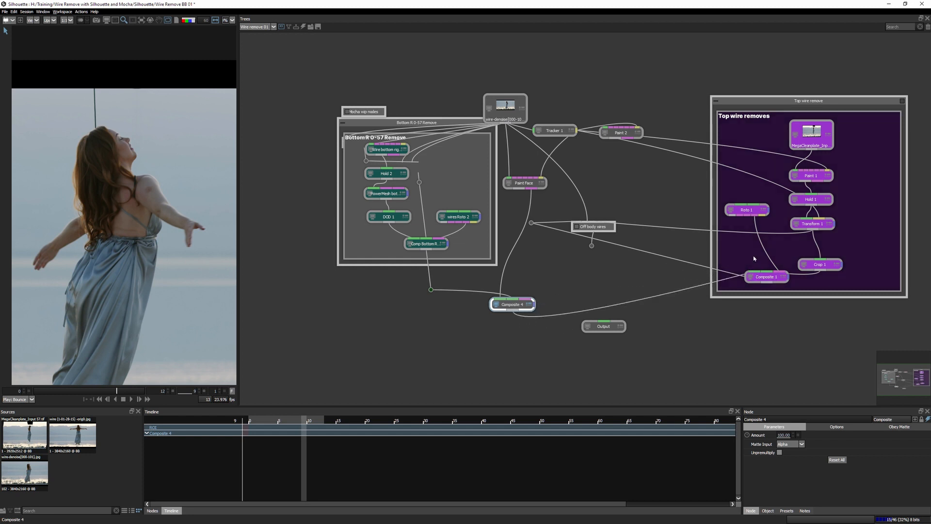
{"action": "left_click", "coordinate": [765, 276]}
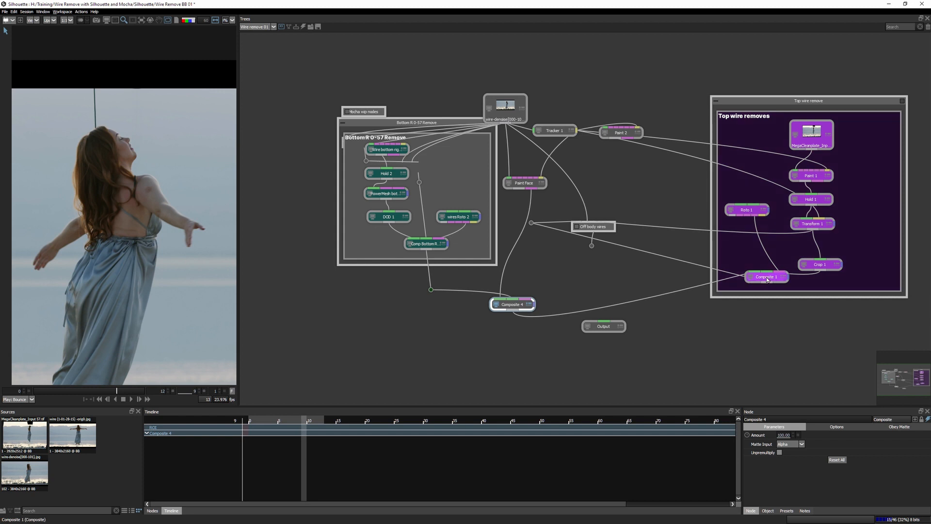
{"action": "left_click", "coordinate": [766, 276]}
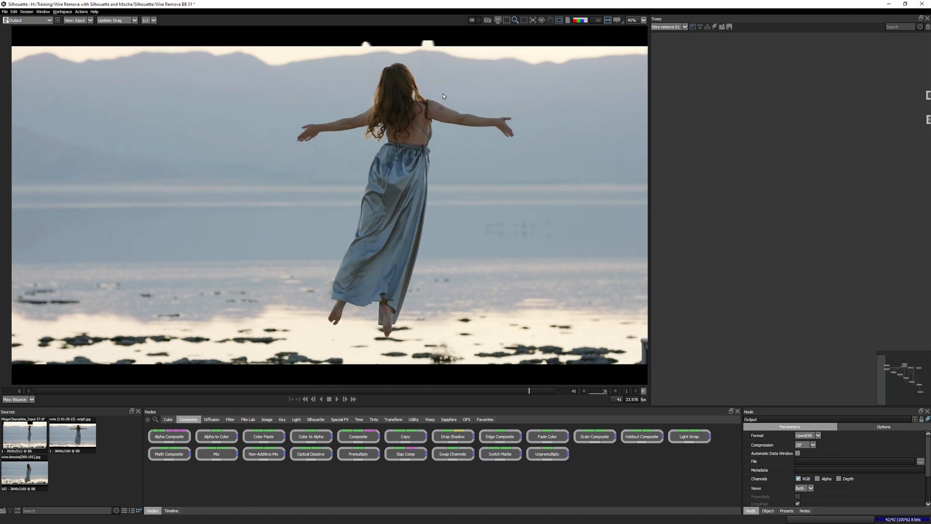
{"action": "mouse_move", "coordinate": [514, 361]}
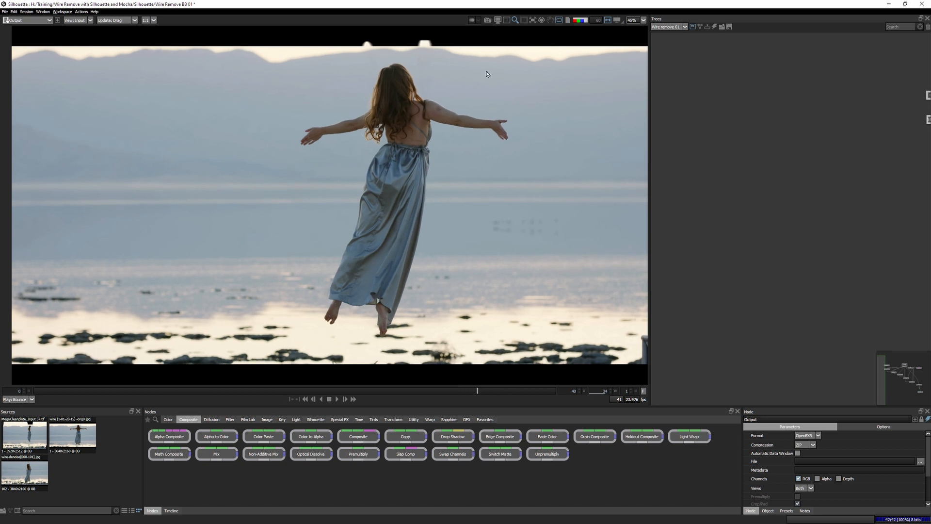
{"action": "mouse_move", "coordinate": [375, 93]}
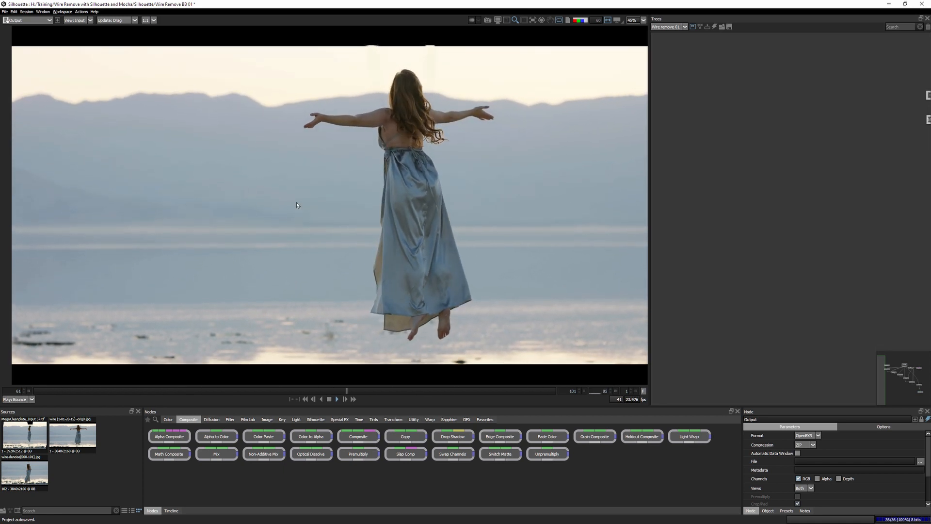
{"action": "left_click", "coordinate": [216, 390]}
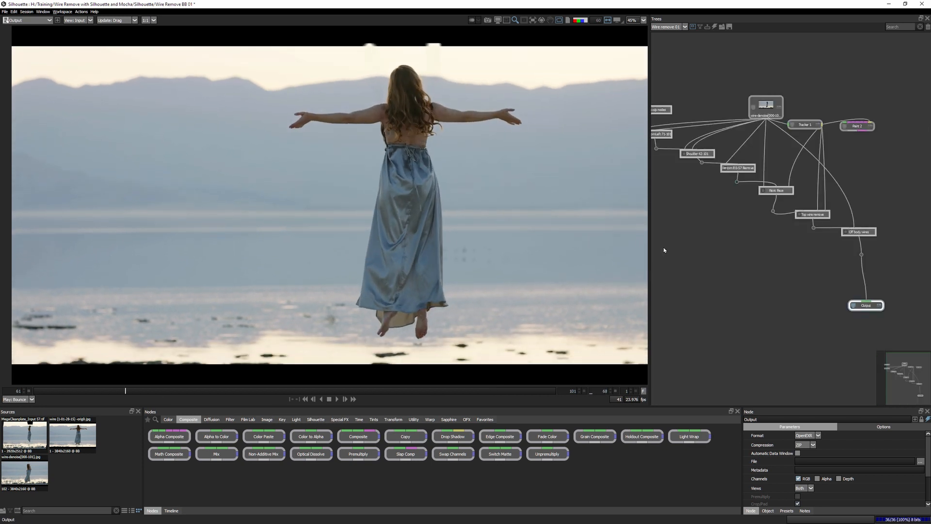
{"action": "mouse_move", "coordinate": [398, 54]}
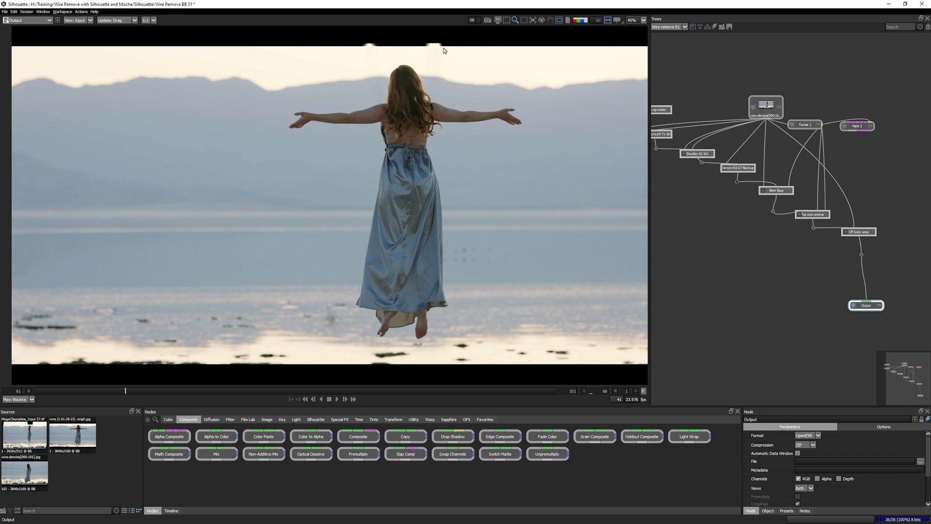
{"action": "mouse_move", "coordinate": [194, 346]}
{"action": "type", "text": "crop"}
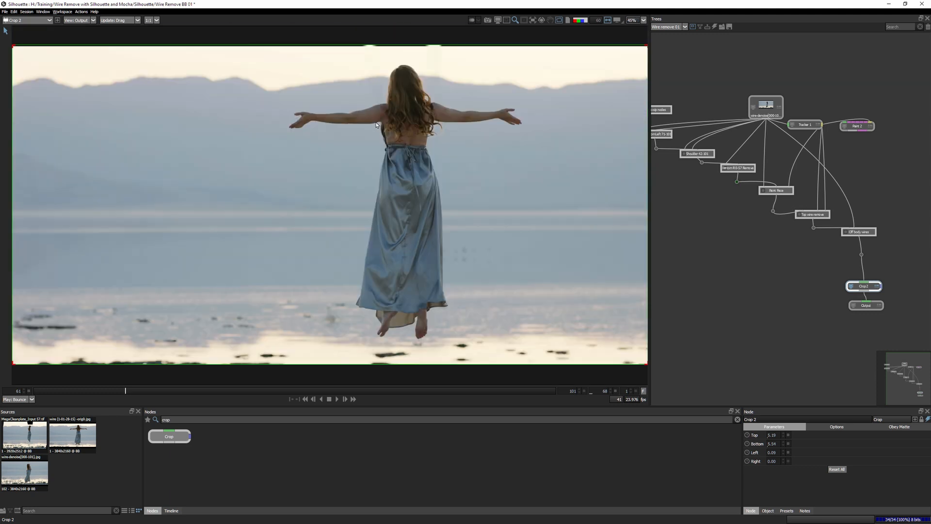
{"action": "mouse_move", "coordinate": [300, 153]}
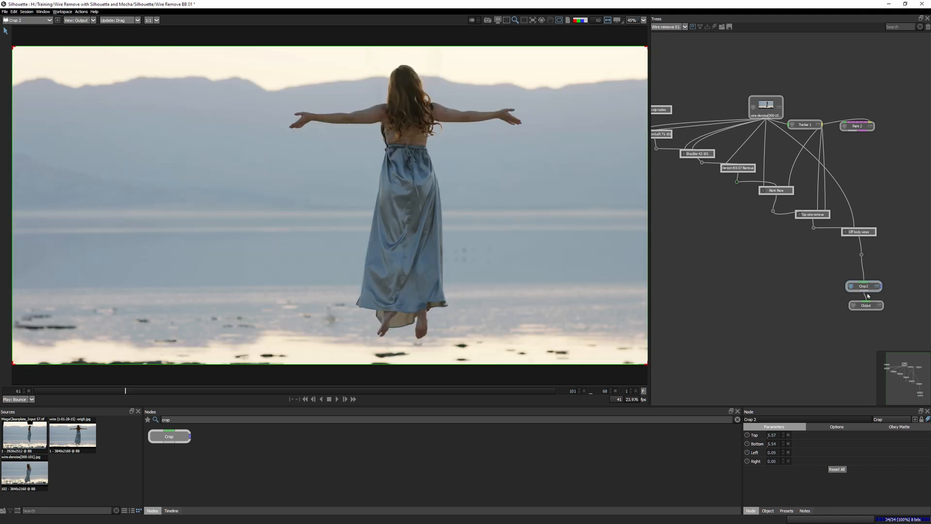
Step: Select the Crop node inserted before the output to review its trim
{"action": "left_click", "coordinate": [864, 286]}
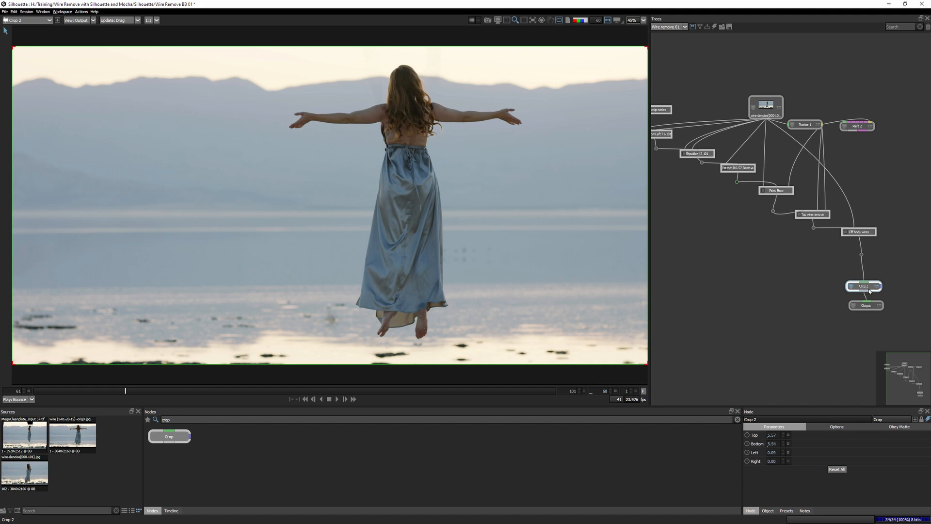
{"action": "left_click", "coordinate": [865, 304]}
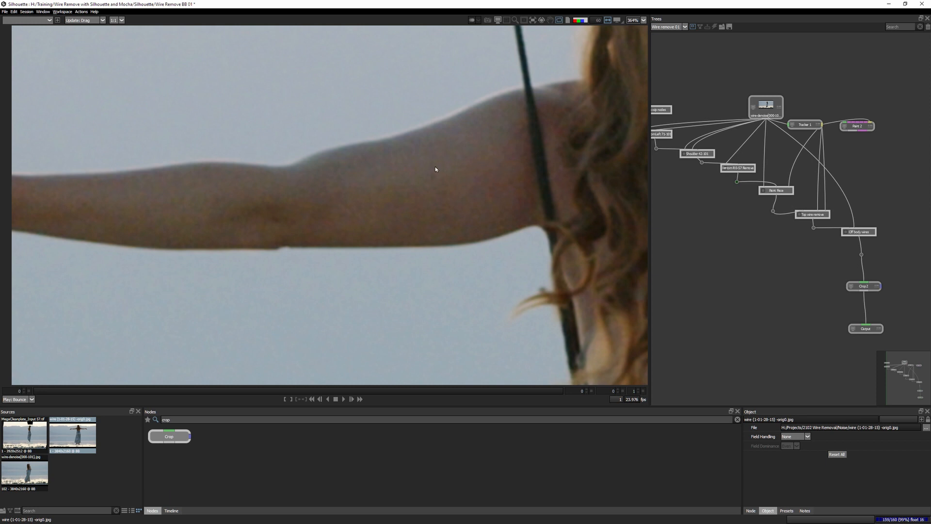
{"action": "mouse_move", "coordinate": [23, 473]}
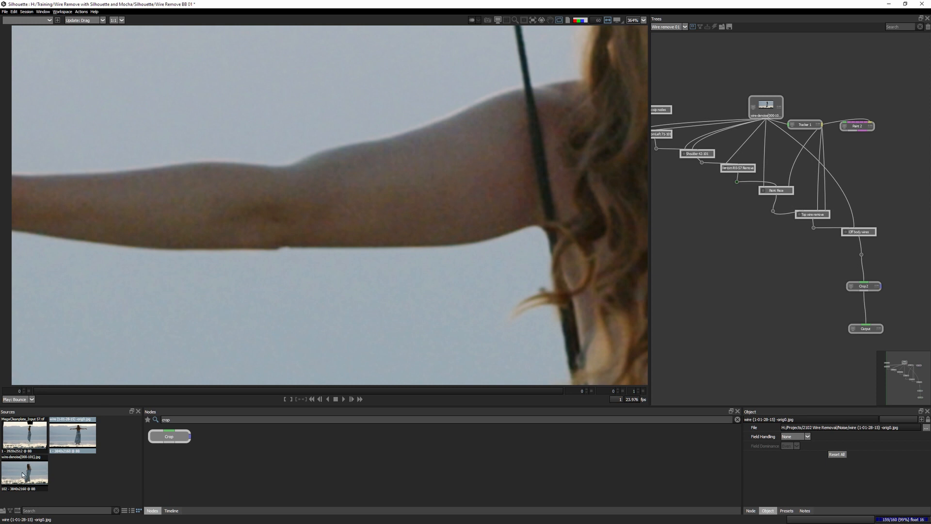
Step: Compare with the denoised plate and apply the 5277 100ASA grain preset
{"action": "left_click", "coordinate": [865, 328]}
{"action": "type", "text": "grain"}
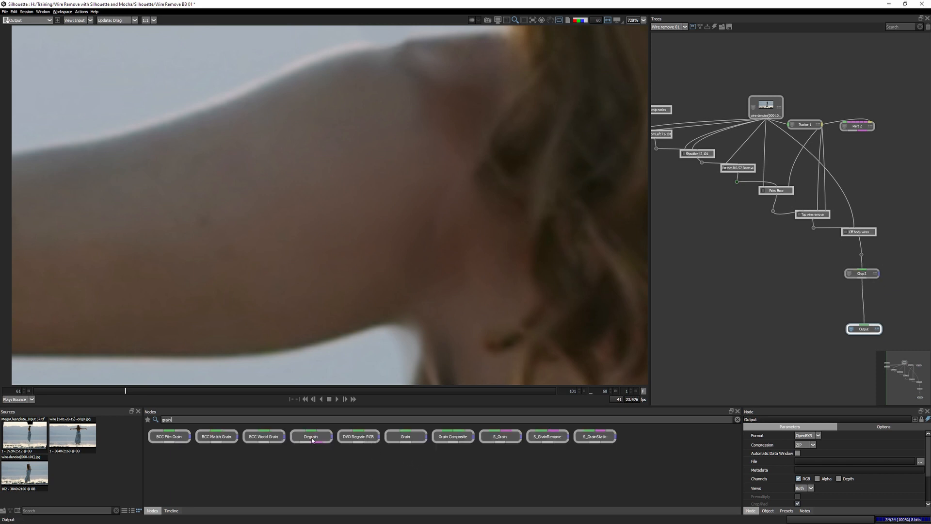
{"action": "mouse_move", "coordinate": [450, 241]}
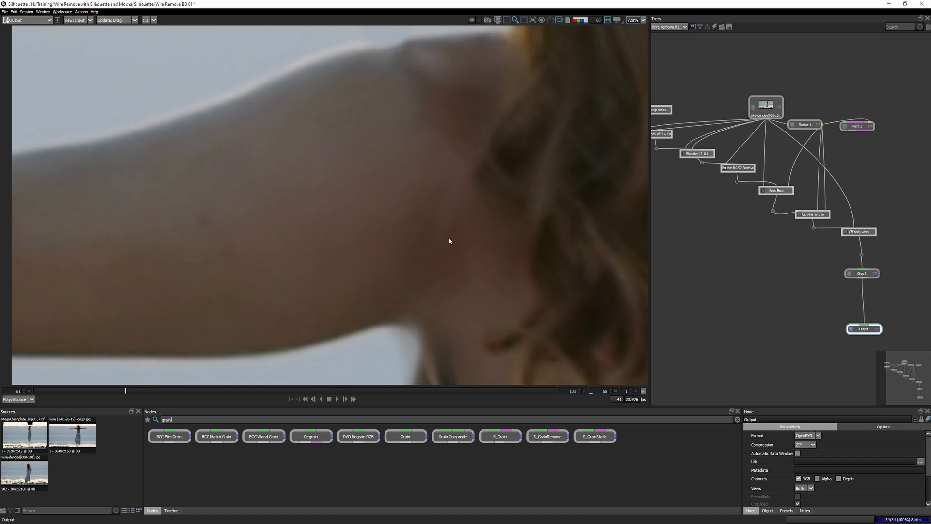
{"action": "mouse_move", "coordinate": [464, 441]}
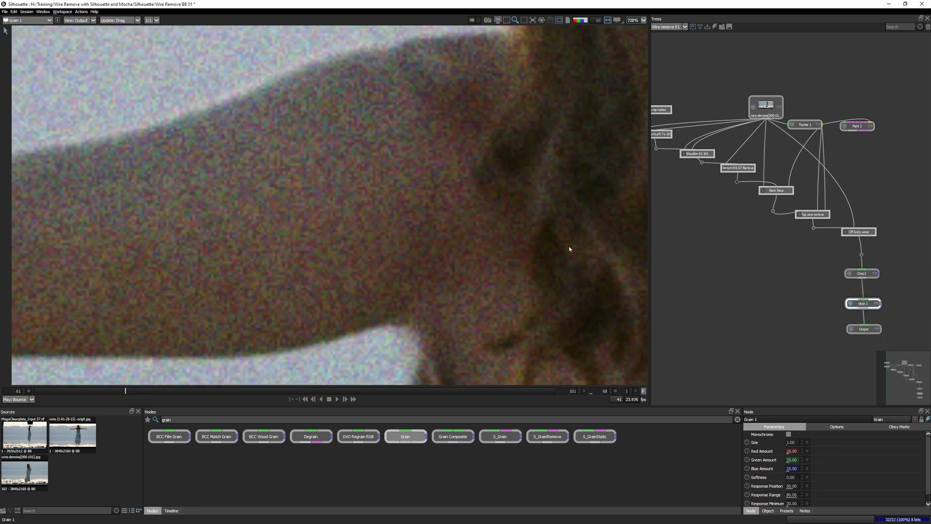
{"action": "left_click", "coordinate": [786, 510]}
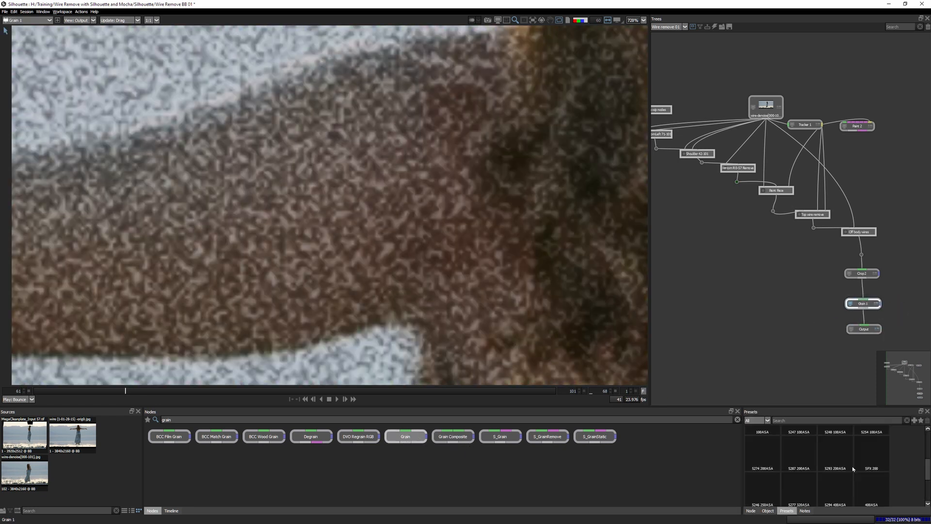
{"action": "left_click", "coordinate": [799, 481]}
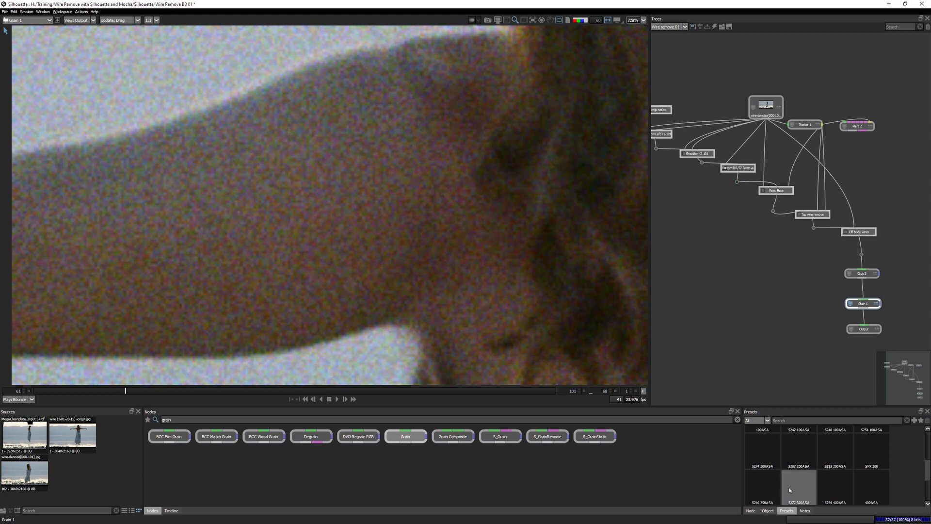
{"action": "left_click", "coordinate": [751, 511]}
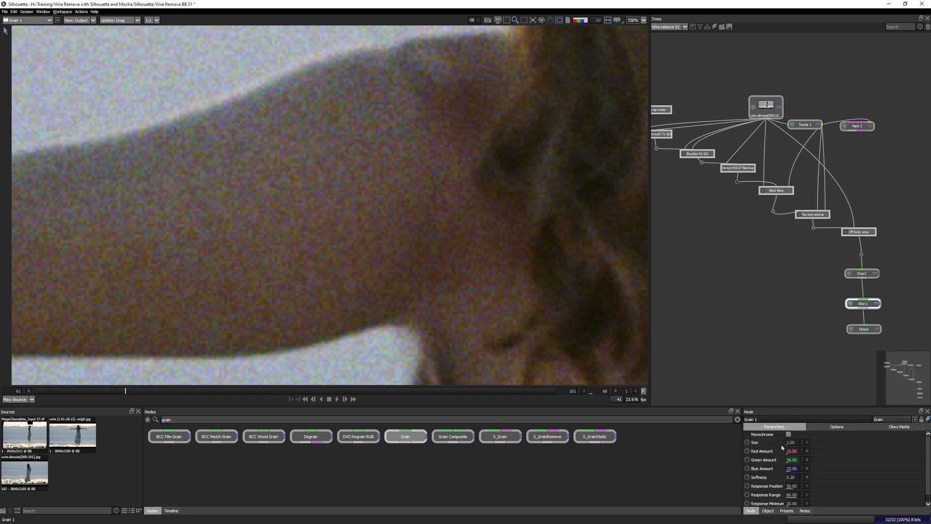
Step: Wipe-compare the original plate, lower grain softness, and check a single colour channel
{"action": "left_click", "coordinate": [71, 434]}
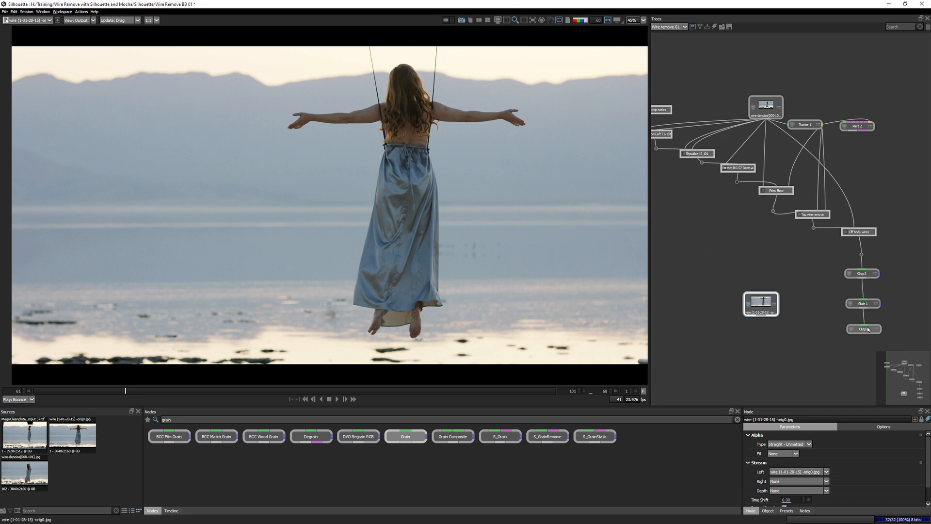
{"action": "left_click", "coordinate": [862, 304]}
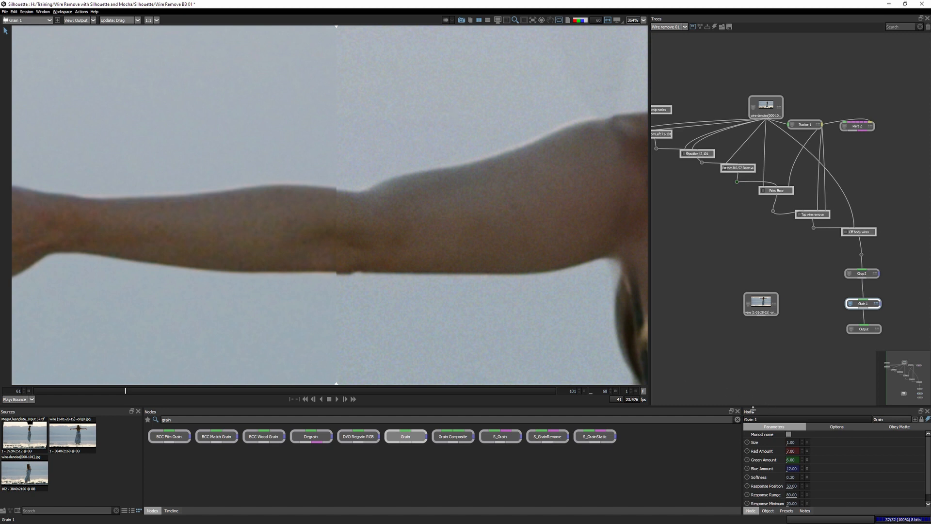
{"action": "left_click", "coordinate": [791, 477]}
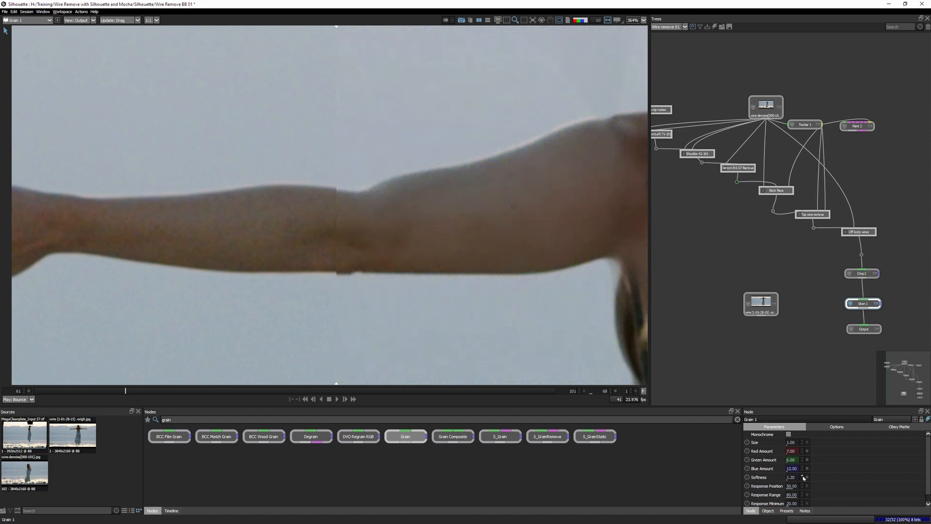
{"action": "left_click", "coordinate": [792, 476]}
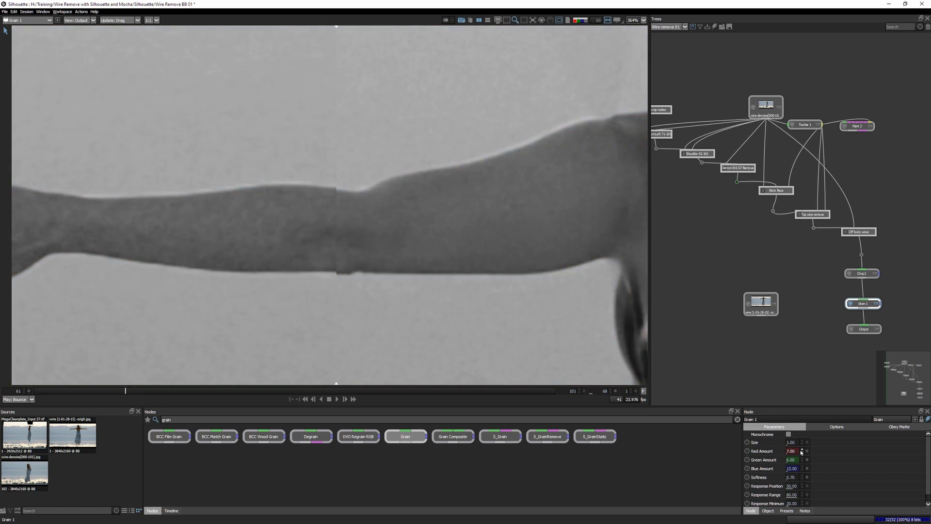
{"action": "left_click", "coordinate": [802, 450]}
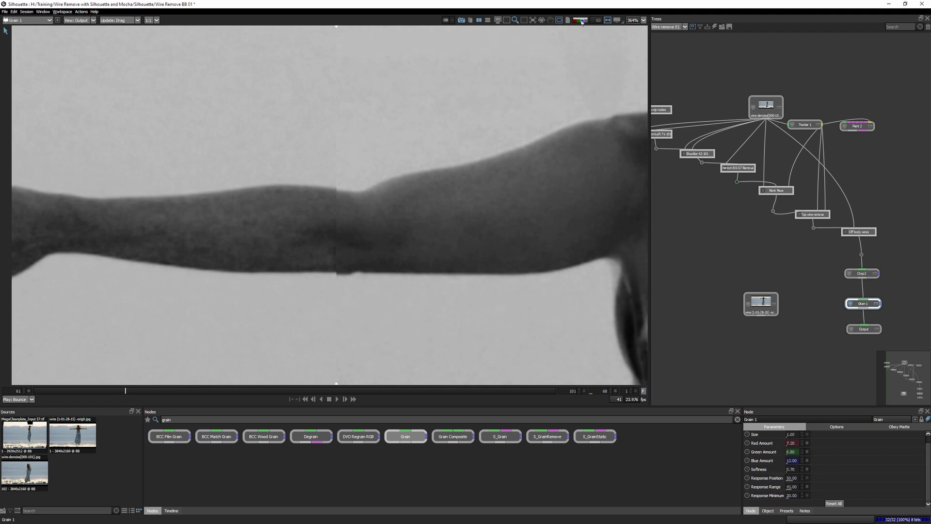
{"action": "left_click", "coordinate": [575, 19]}
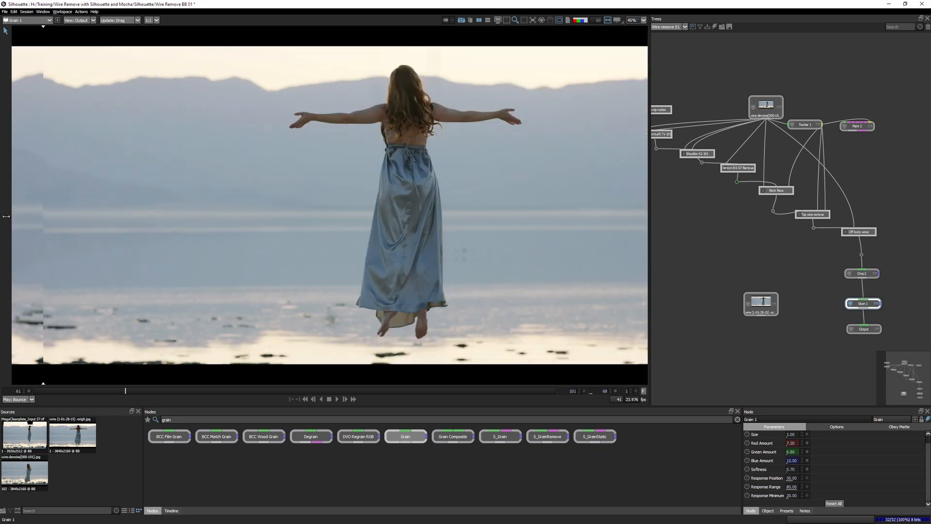
{"action": "left_click", "coordinate": [337, 398]}
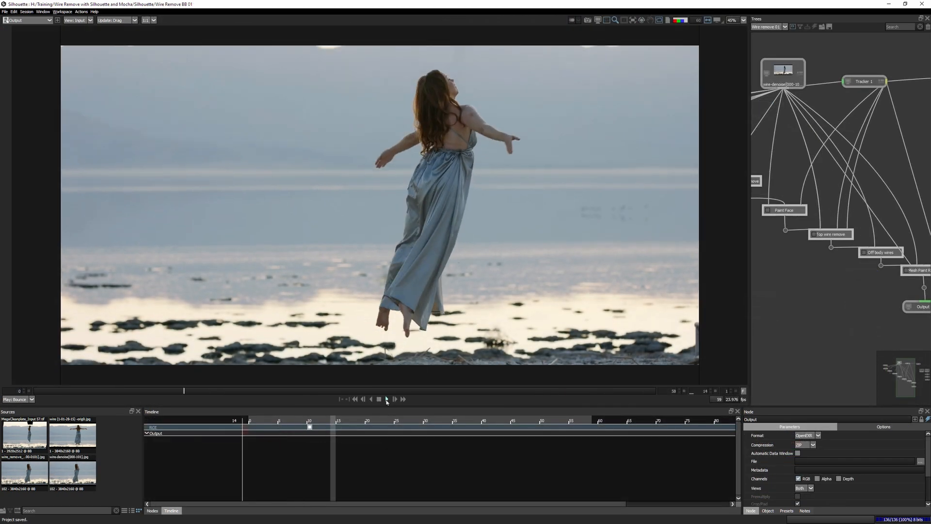
{"action": "left_click", "coordinate": [386, 398]}
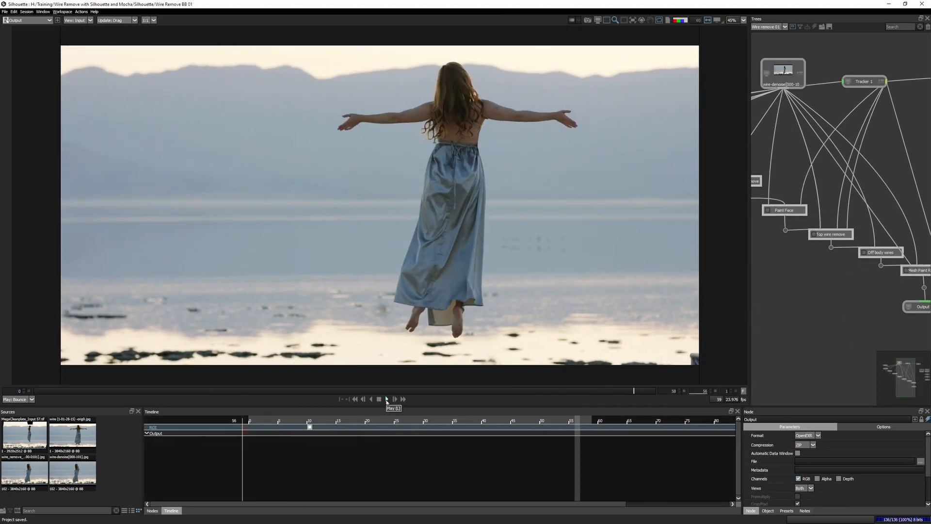
{"action": "left_click", "coordinate": [386, 399]}
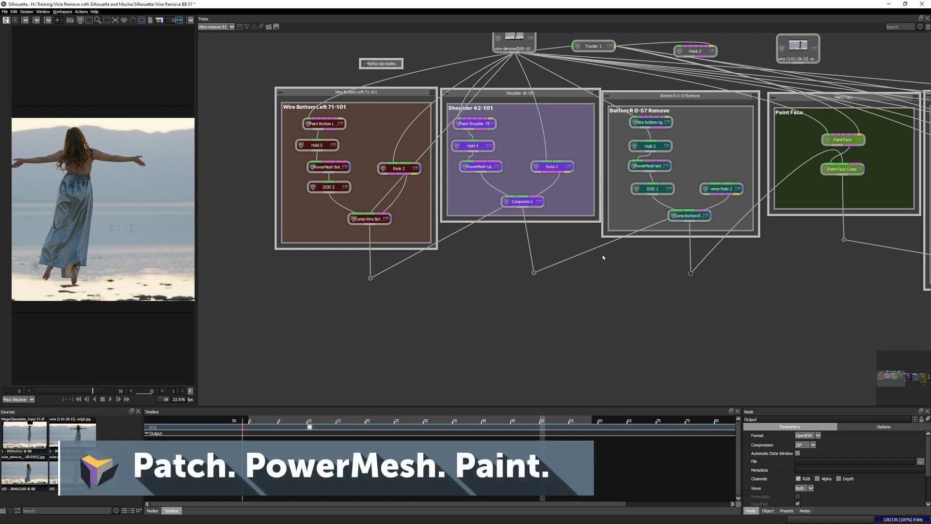
{"action": "mouse_move", "coordinate": [619, 278]}
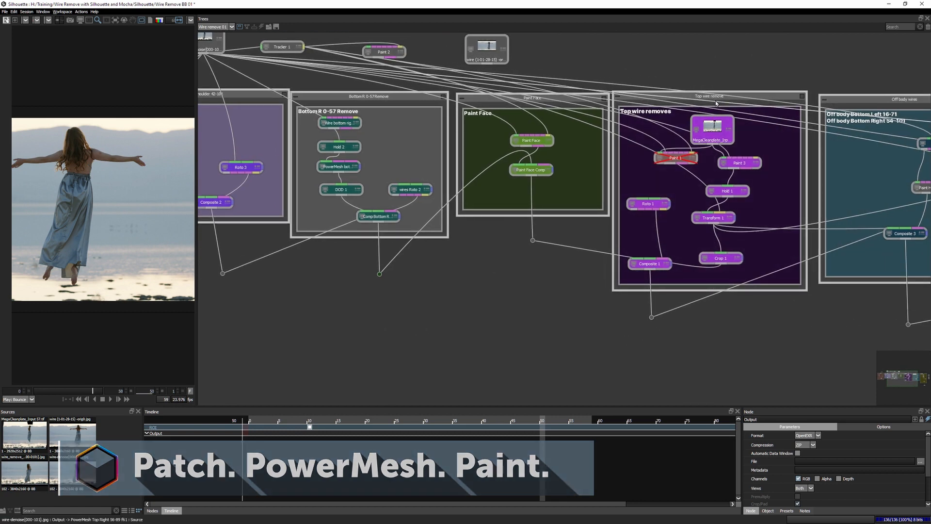
Step: Inspect the Top wire removal composite, then open Paint clean Right in Mesh Paint Right
{"action": "left_click", "coordinate": [720, 257]}
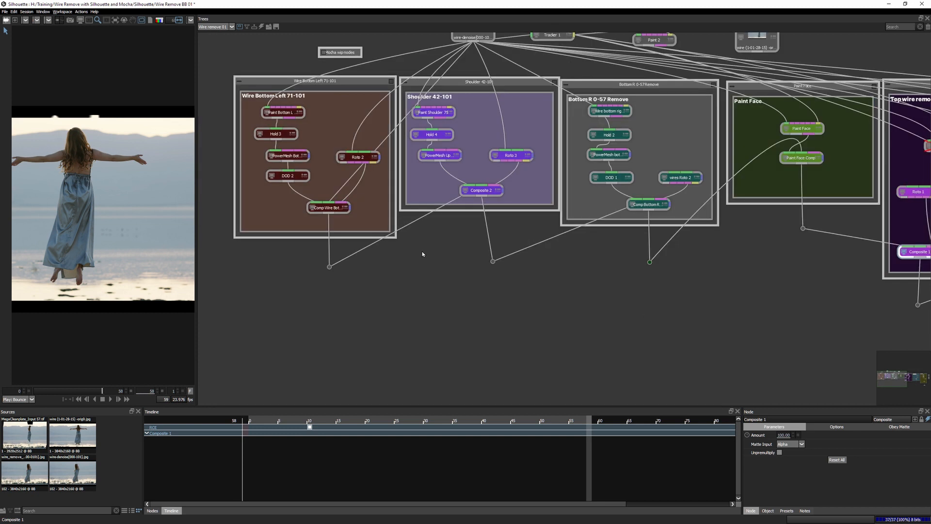
{"action": "mouse_move", "coordinate": [328, 271]}
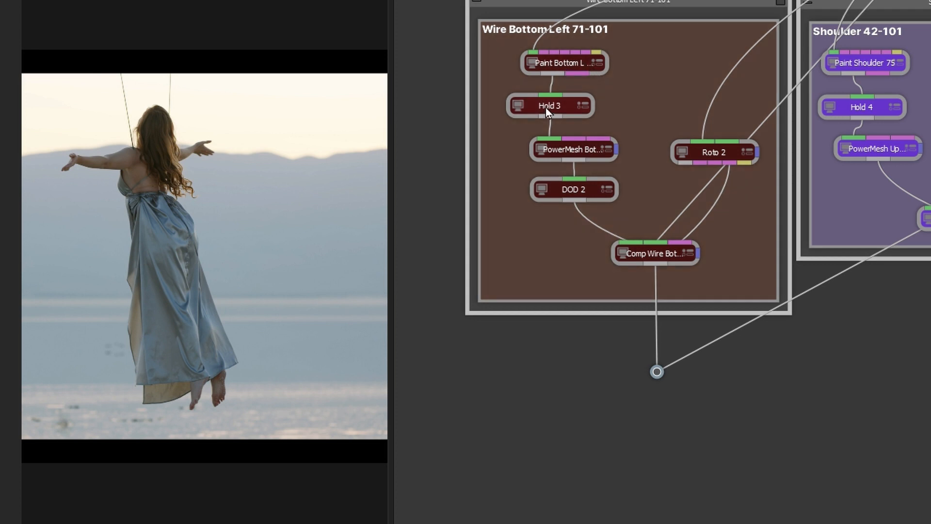
{"action": "mouse_move", "coordinate": [626, 198]}
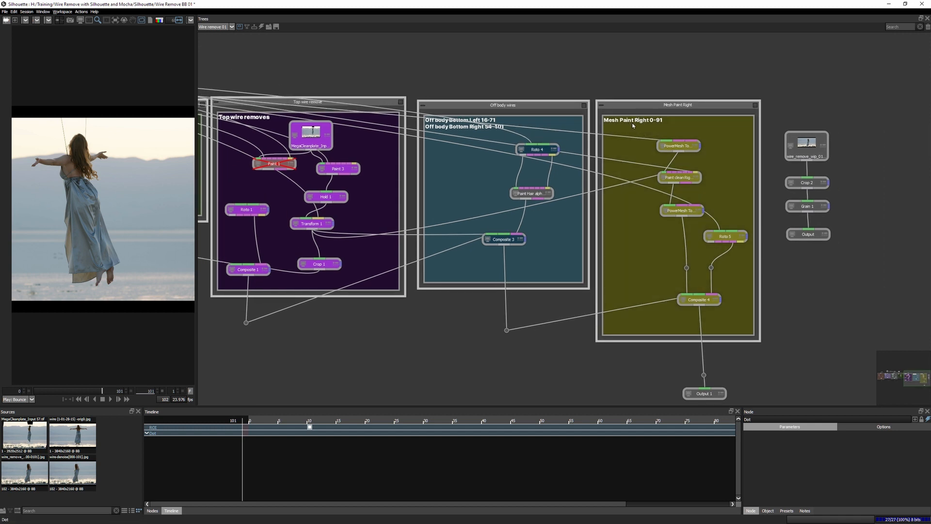
{"action": "mouse_move", "coordinate": [653, 237]}
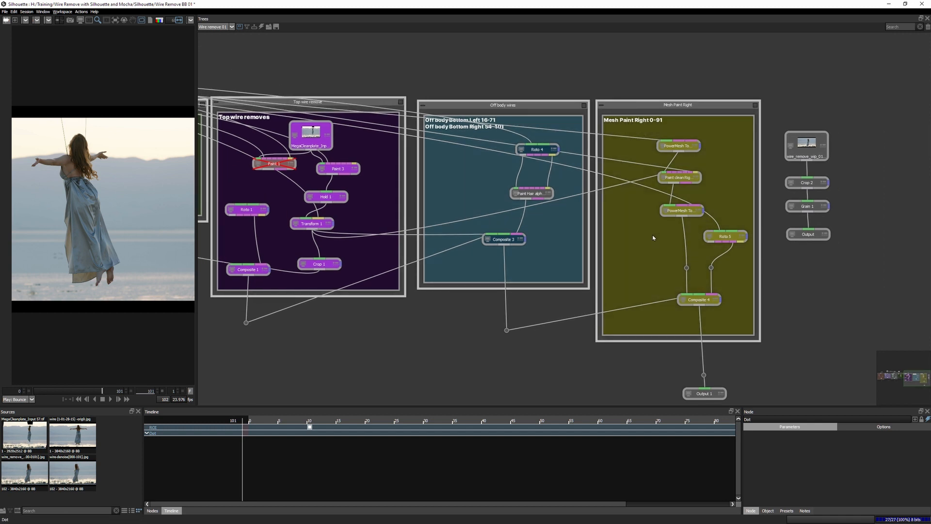
{"action": "left_click", "coordinate": [681, 210]}
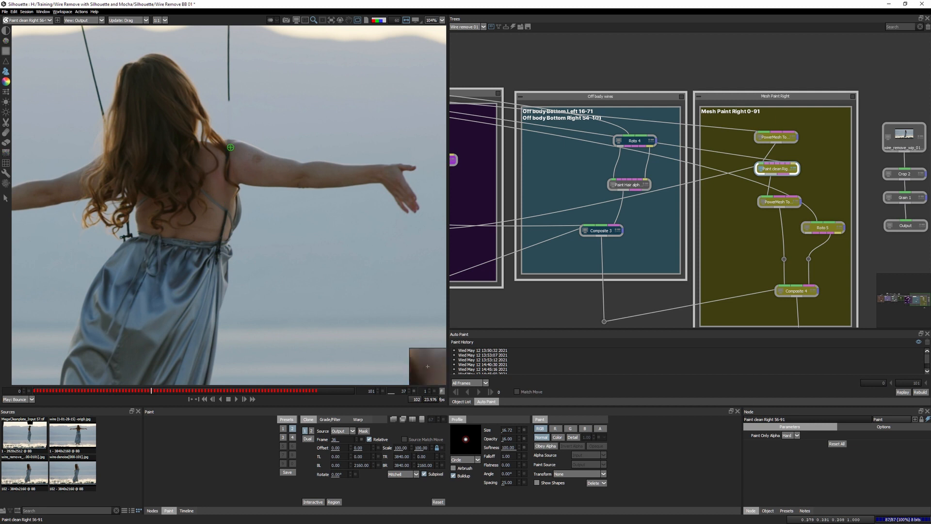
Step: Jump Paint clean Right's result to progressively later frames in the timeline
{"action": "left_click", "coordinate": [92, 390]}
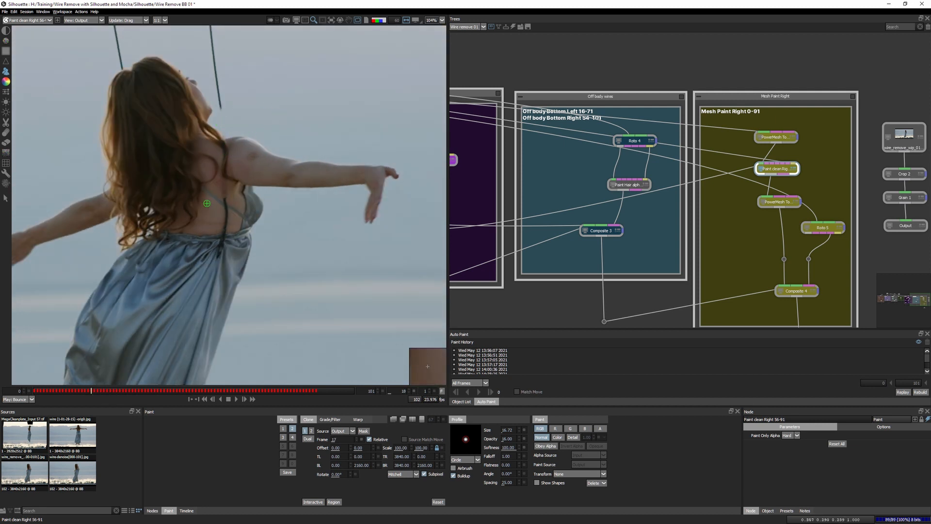
{"action": "left_click", "coordinate": [240, 390]}
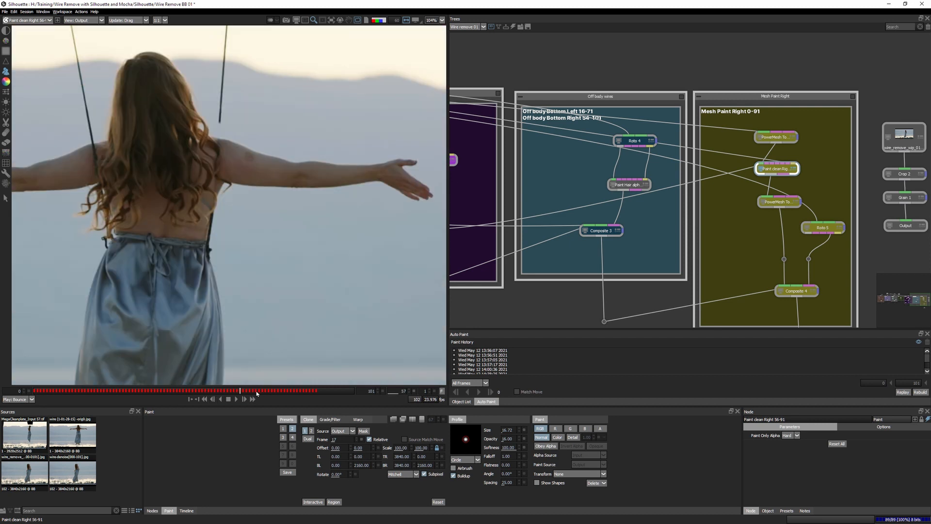
{"action": "left_click", "coordinate": [256, 391]}
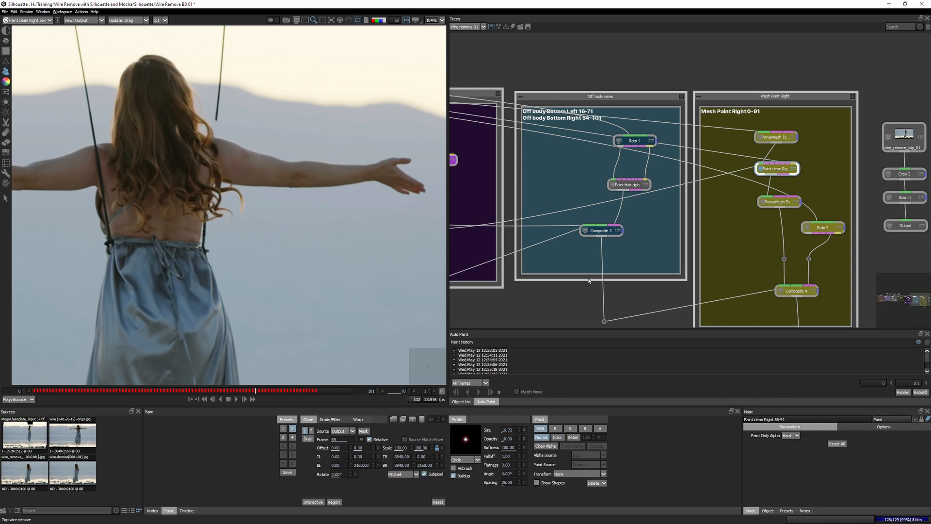
{"action": "mouse_move", "coordinate": [750, 183]}
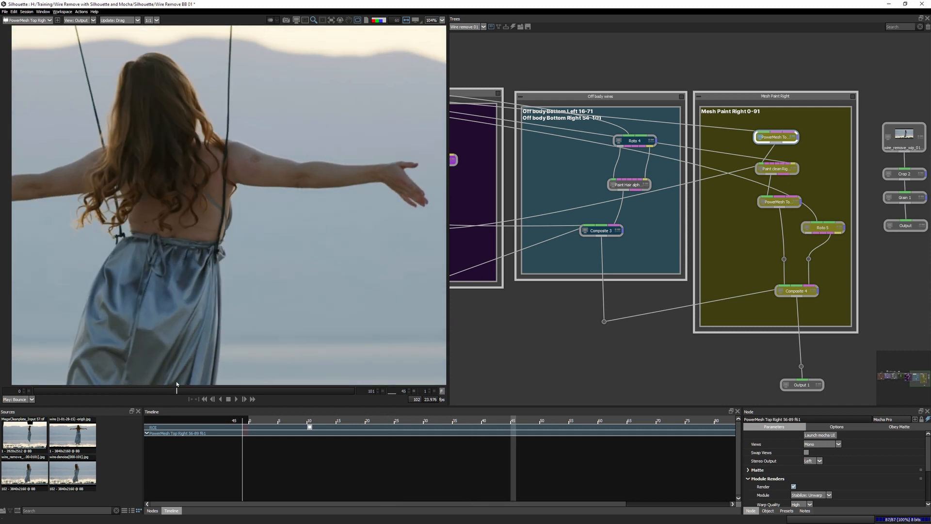
Step: Inspect Roto 5's X-Spline shape, then view Composite 4's combined result
{"action": "left_click", "coordinate": [776, 169]}
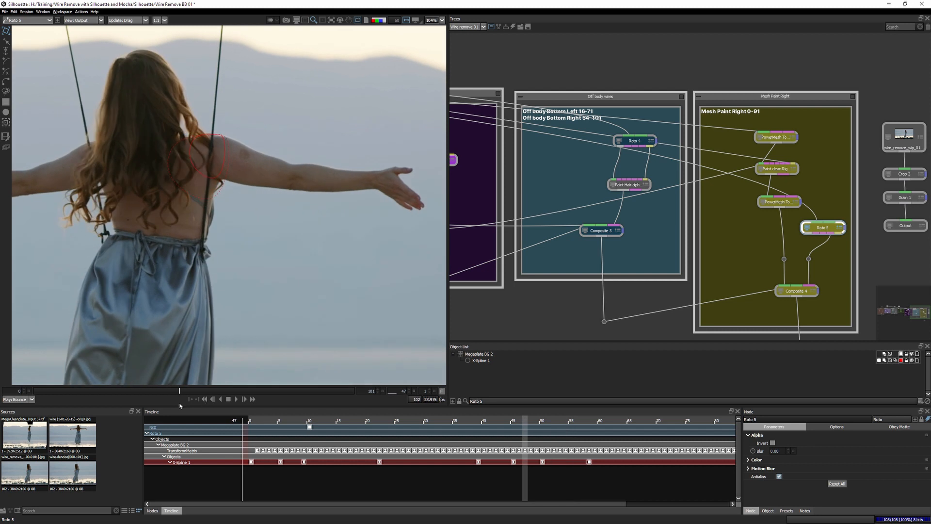
{"action": "left_click", "coordinate": [796, 291]}
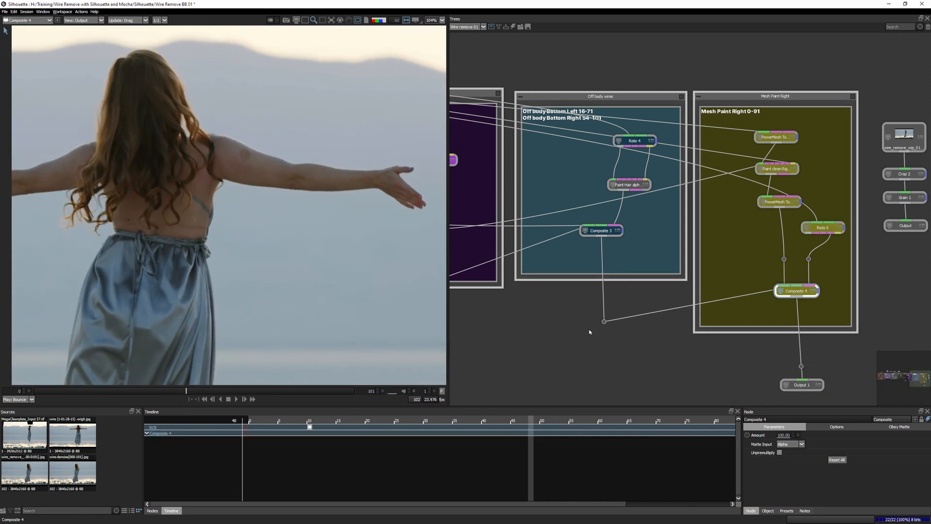
Step: Inspect Paint Hair alpha's painted matte across frames, then view Composite 3's combined result
{"action": "double_click", "coordinate": [629, 184]}
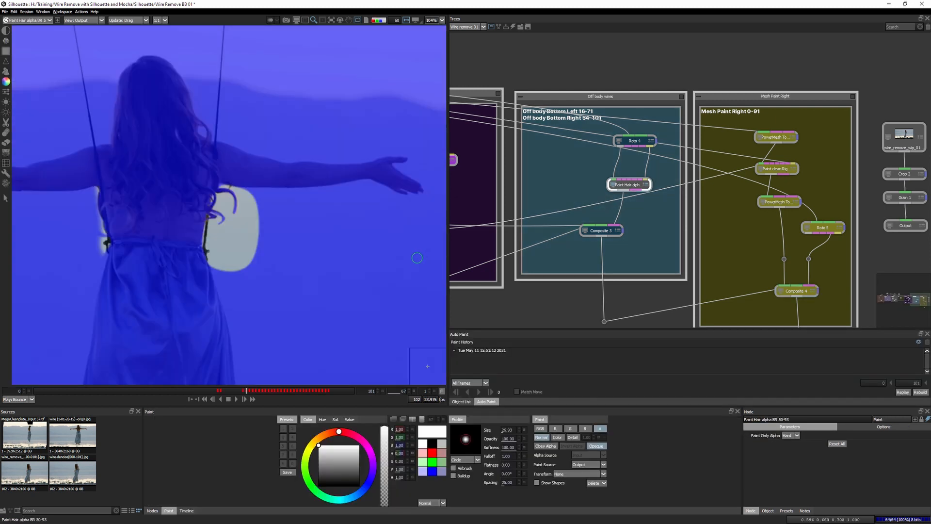
{"action": "left_click", "coordinate": [248, 391]}
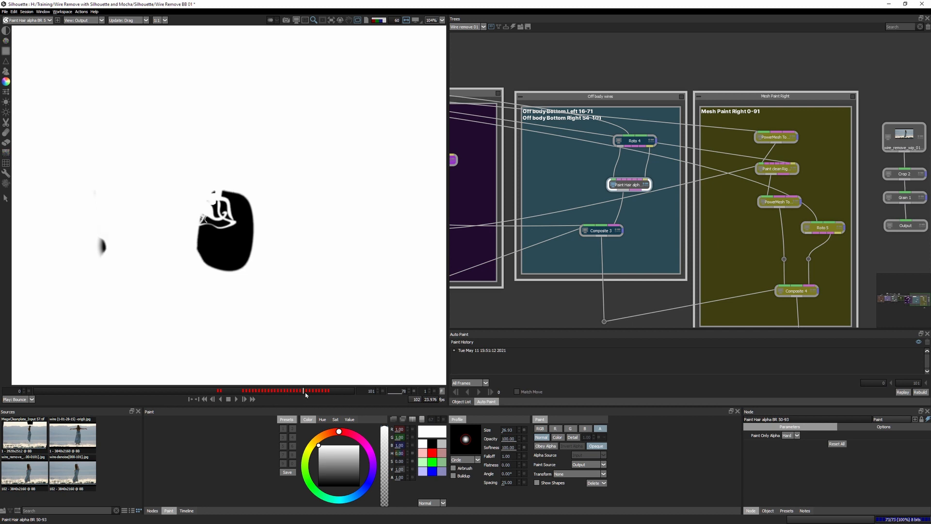
{"action": "left_click_drag", "start_coordinate": [208, 196], "coordinate": [193, 229]}
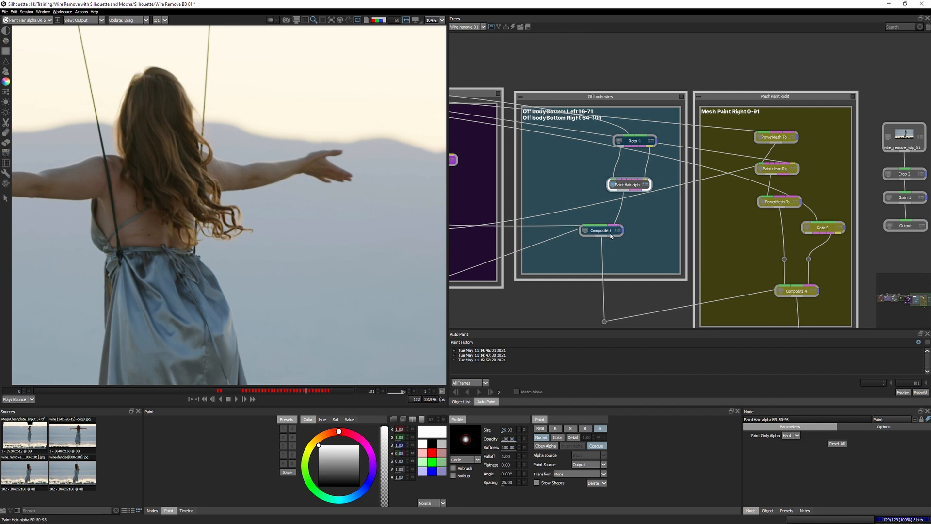
{"action": "left_click", "coordinate": [600, 230]}
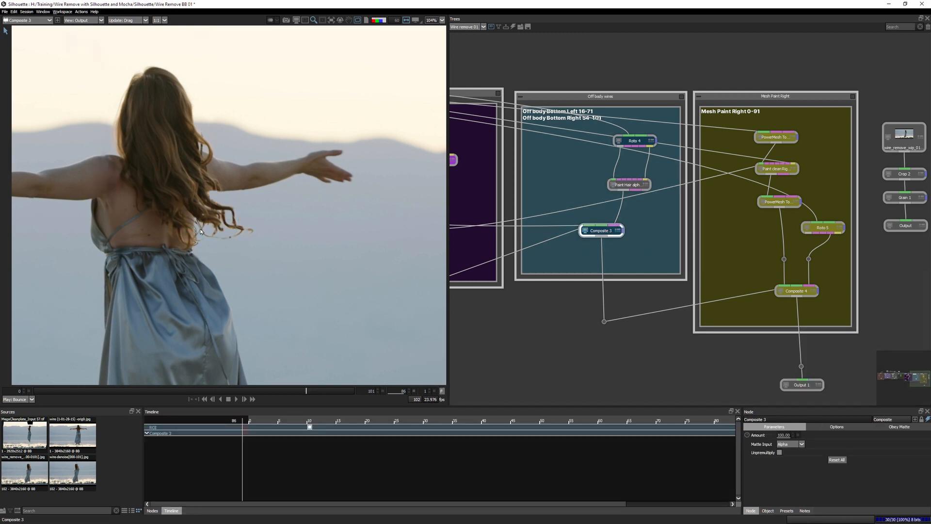
{"action": "mouse_move", "coordinate": [664, 199]}
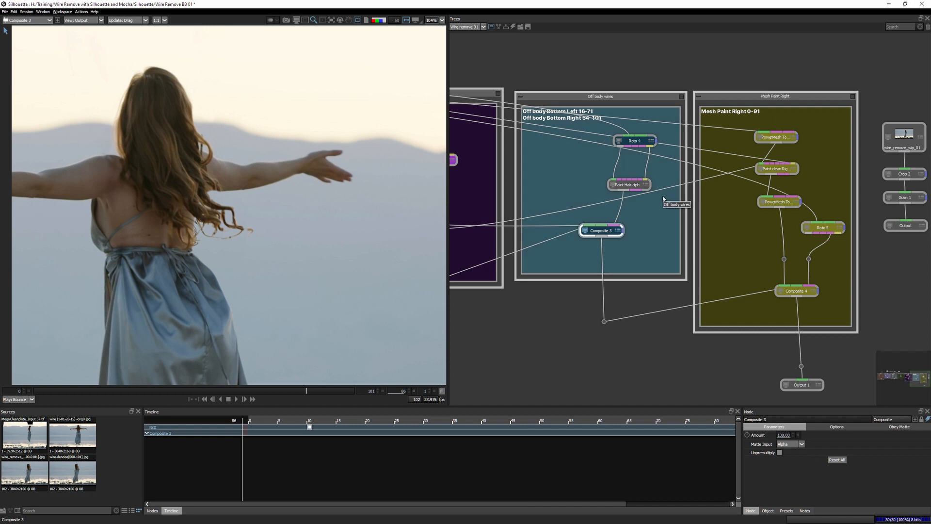
{"action": "mouse_move", "coordinate": [665, 326]}
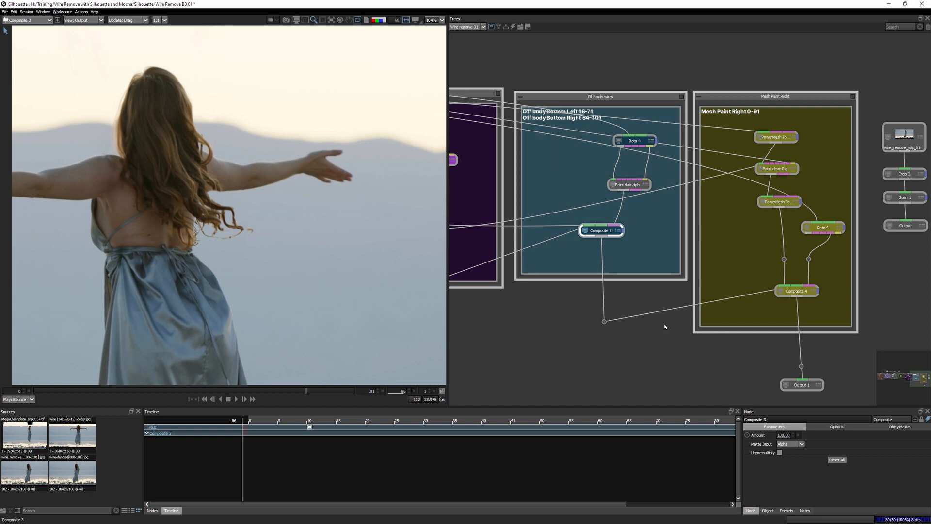
{"action": "mouse_move", "coordinate": [664, 255]}
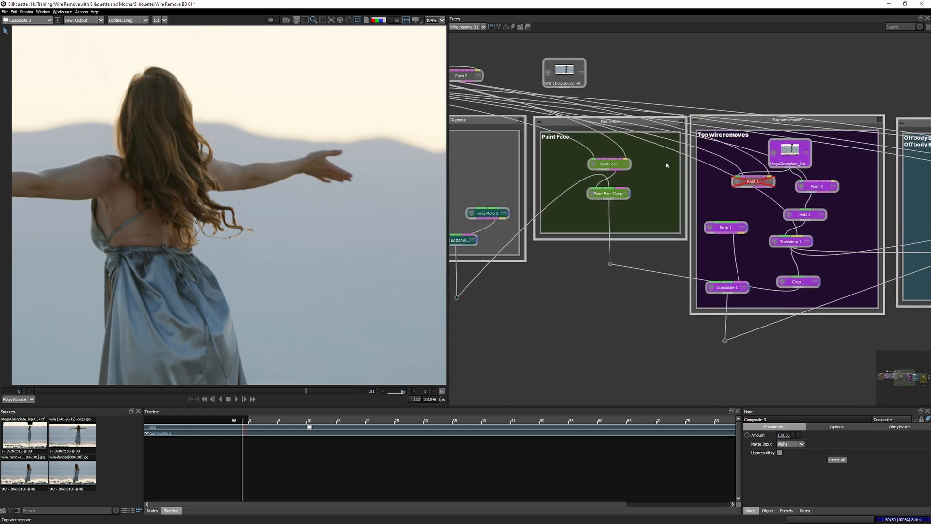
Step: View the Paint Face Comp node's wire-free face close-up
{"action": "double_click", "coordinate": [609, 164]}
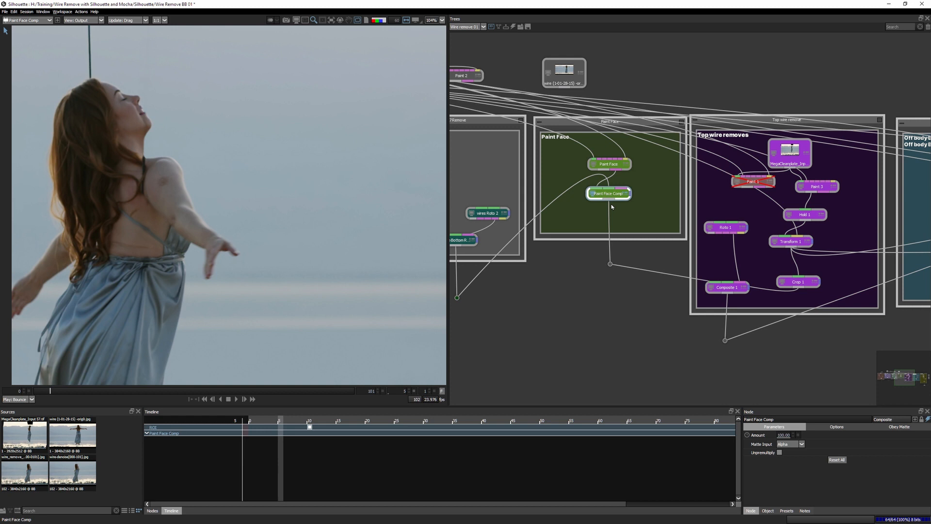
{"action": "mouse_move", "coordinate": [91, 392]}
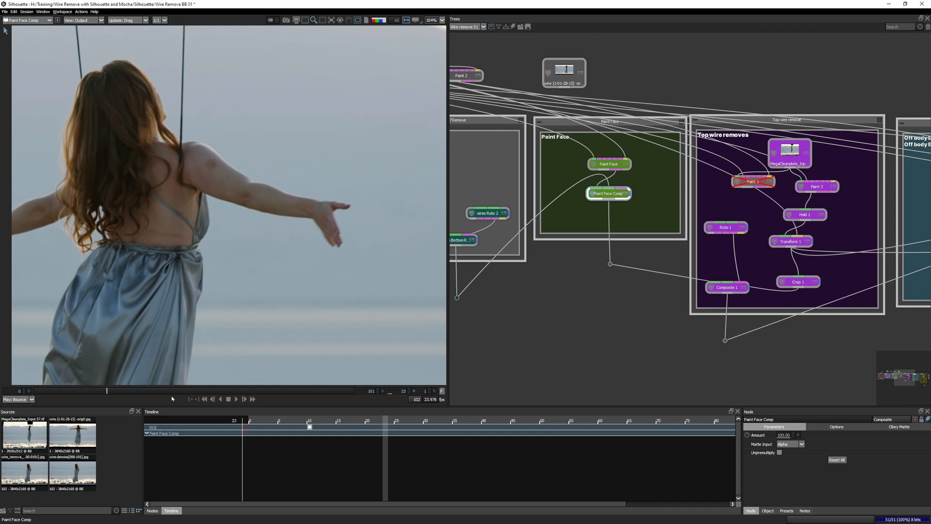
{"action": "mouse_move", "coordinate": [563, 224]}
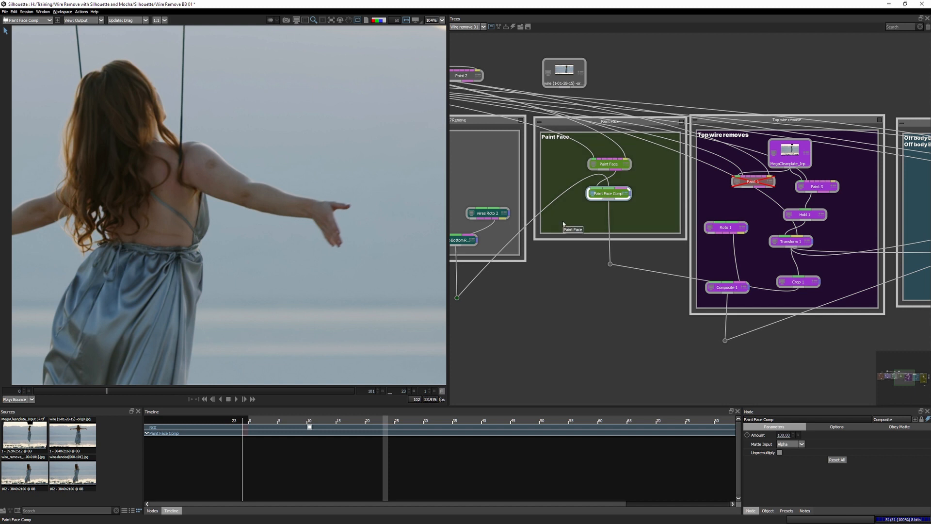
{"action": "mouse_move", "coordinate": [893, 377]}
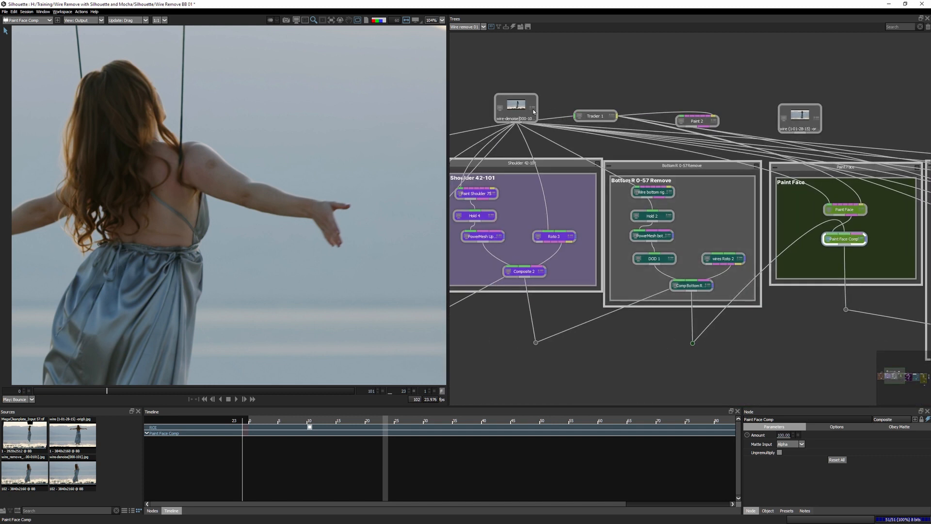
Step: View the wire-denoise plate, then the original wire source plate for comparison
{"action": "left_click", "coordinate": [515, 107]}
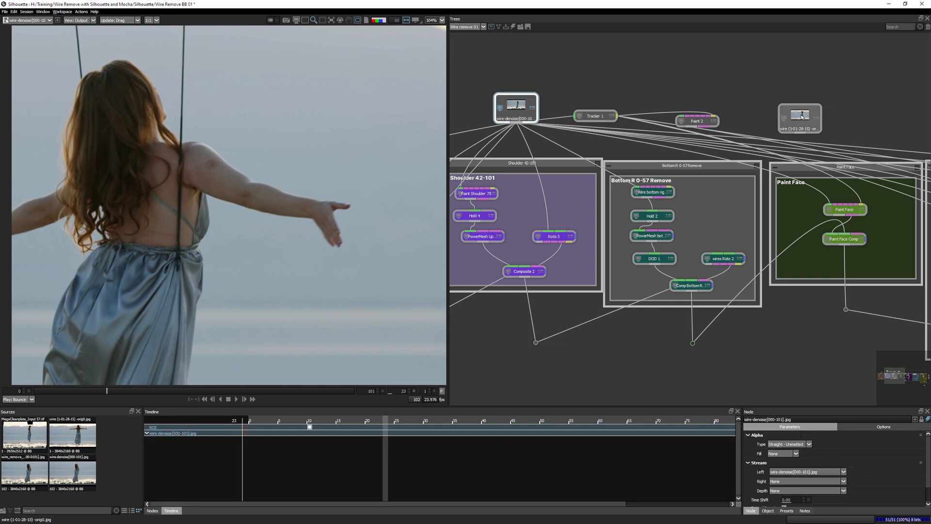
{"action": "left_click", "coordinate": [799, 114]}
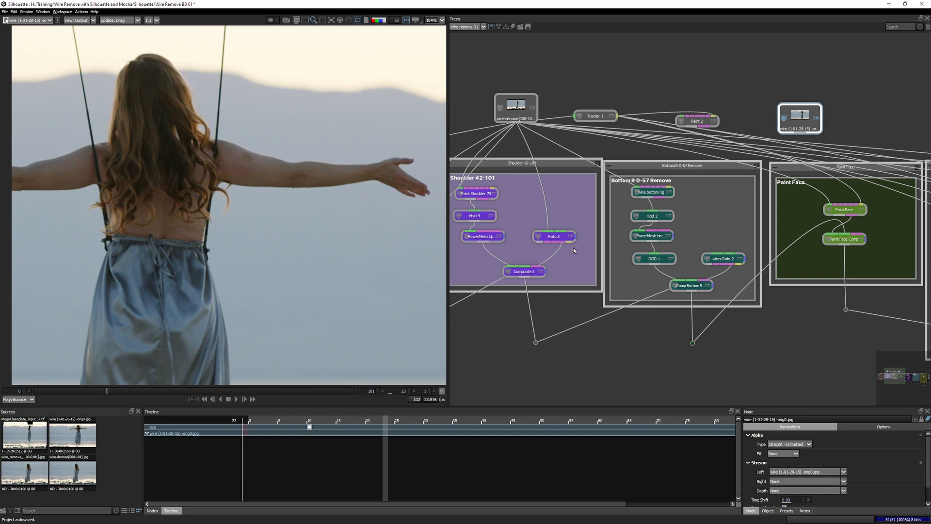
{"action": "mouse_move", "coordinate": [573, 250]}
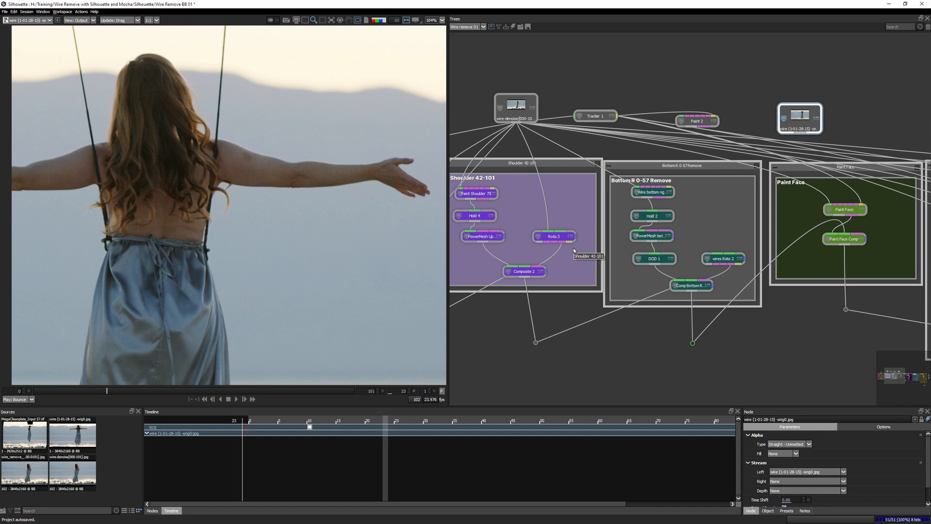
{"action": "mouse_move", "coordinate": [344, 307]}
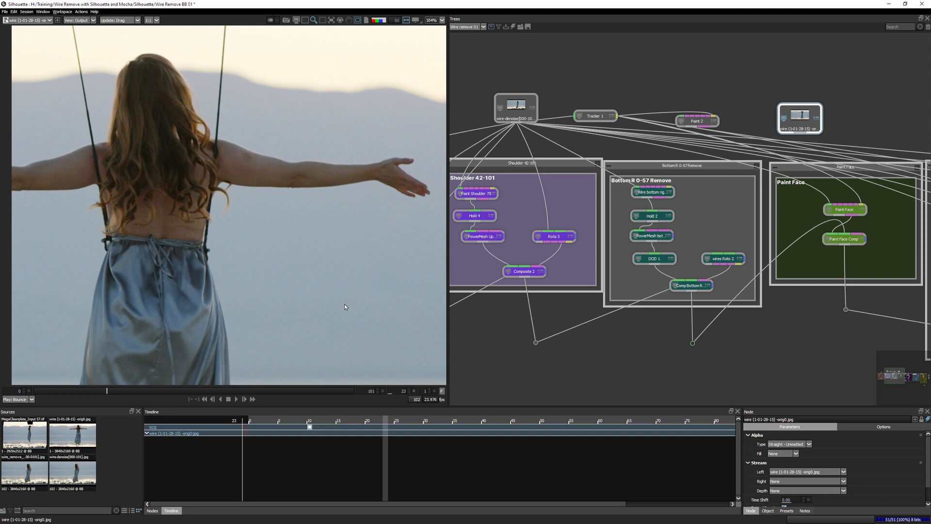
{"action": "mouse_move", "coordinate": [189, 201]}
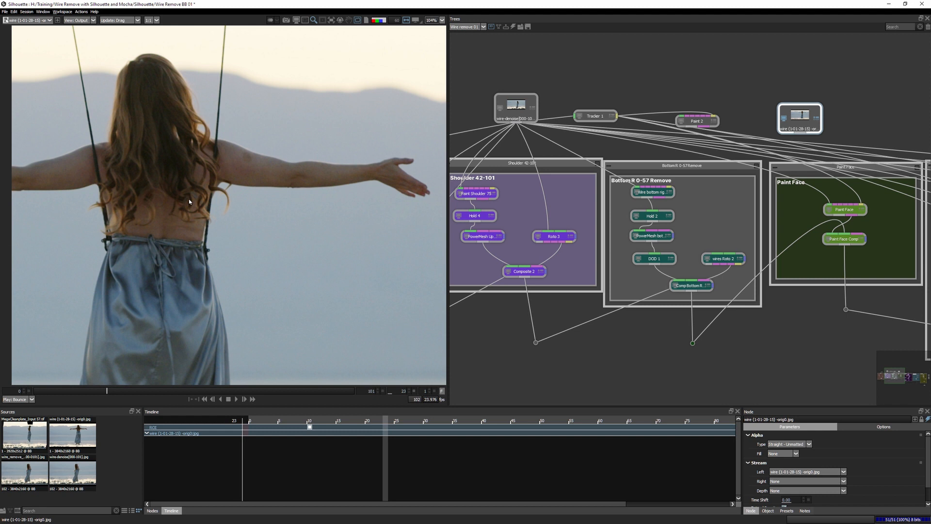
{"action": "mouse_move", "coordinate": [420, 292]}
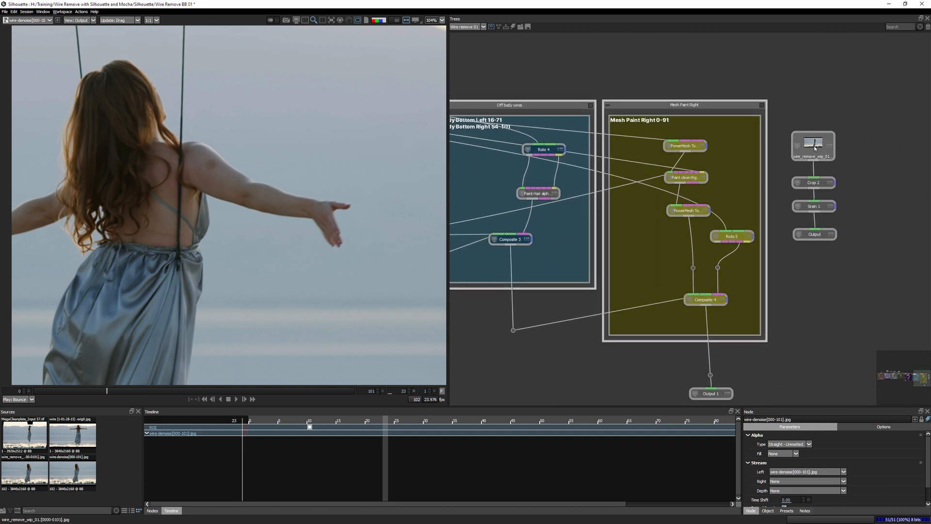
Step: Step through wire_remove_wip_01, Crop 2 and Grain 1 (bypassed), ending on Output
{"action": "left_click", "coordinate": [812, 146]}
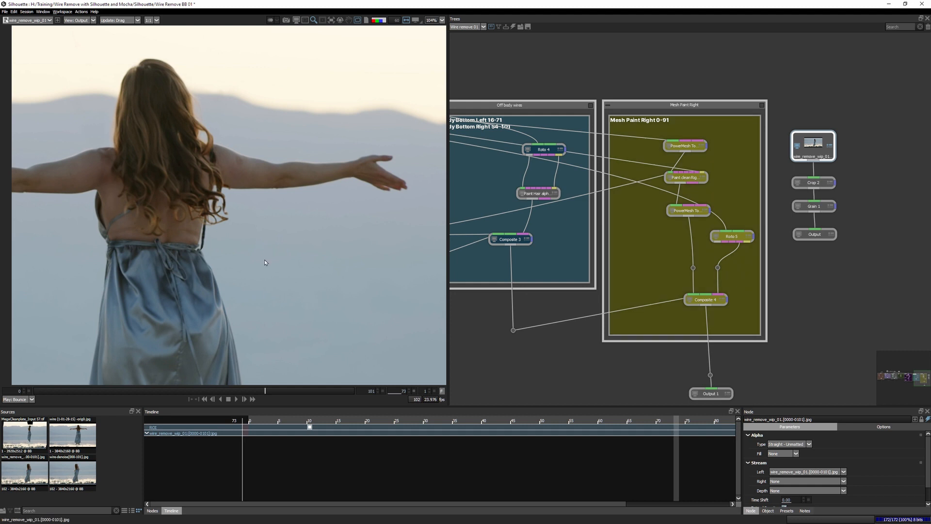
{"action": "left_click", "coordinate": [812, 182]}
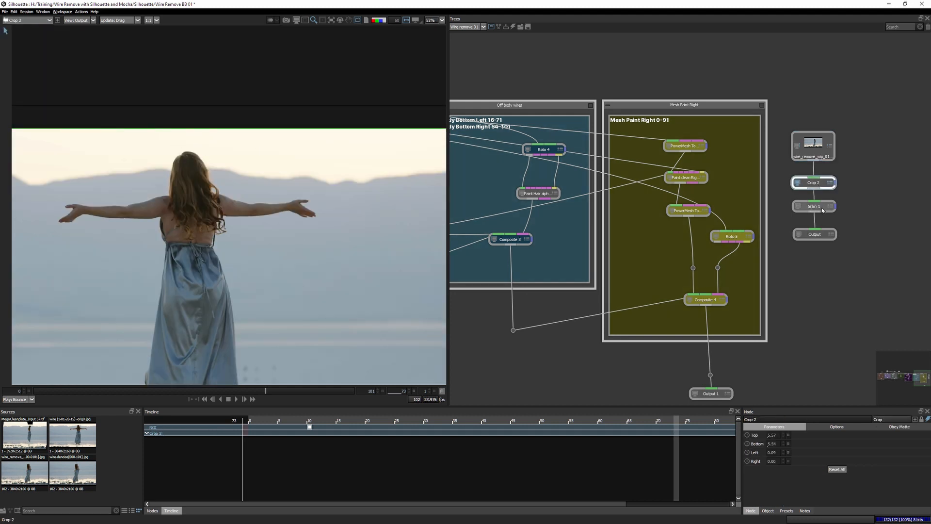
{"action": "left_click", "coordinate": [813, 206]}
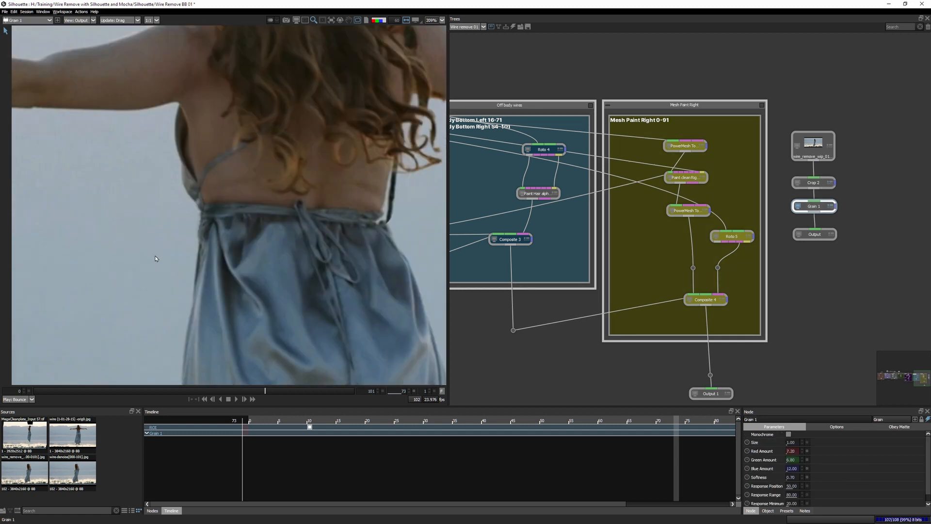
{"action": "left_click", "coordinate": [813, 206]}
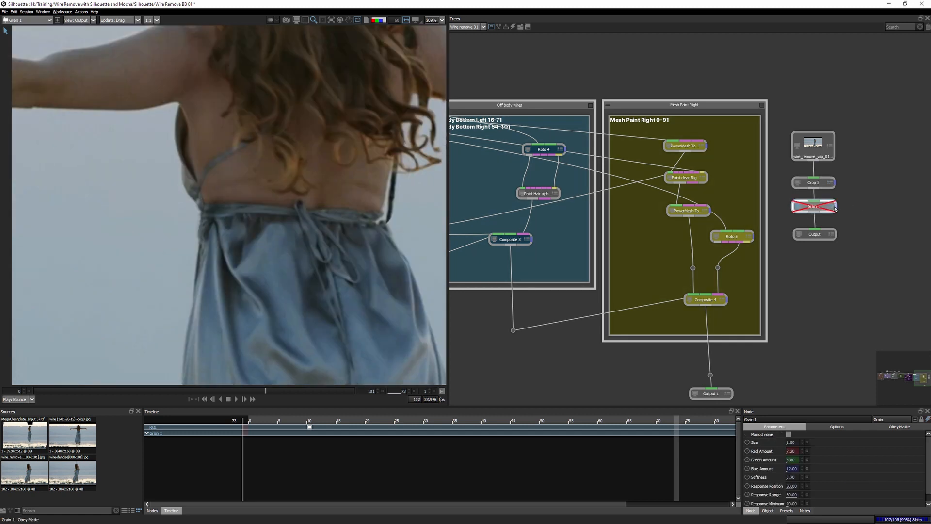
{"action": "left_click", "coordinate": [814, 233]}
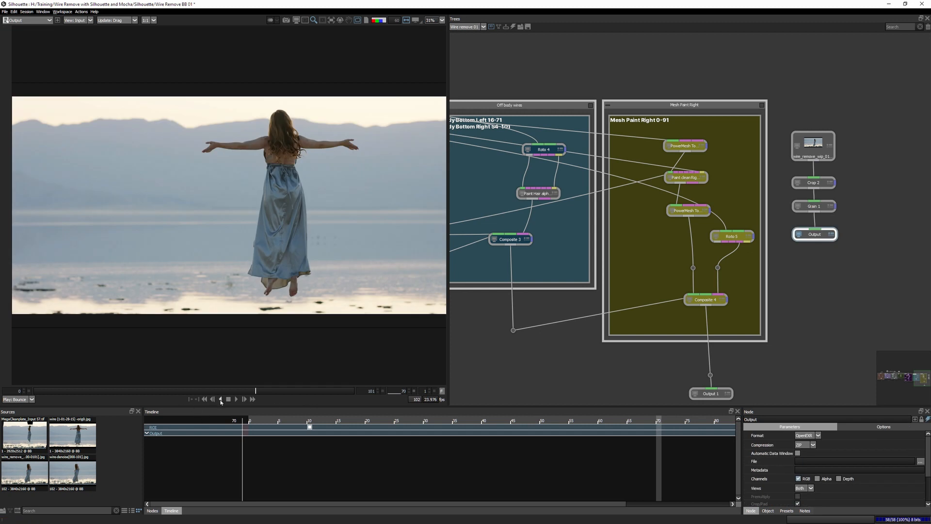